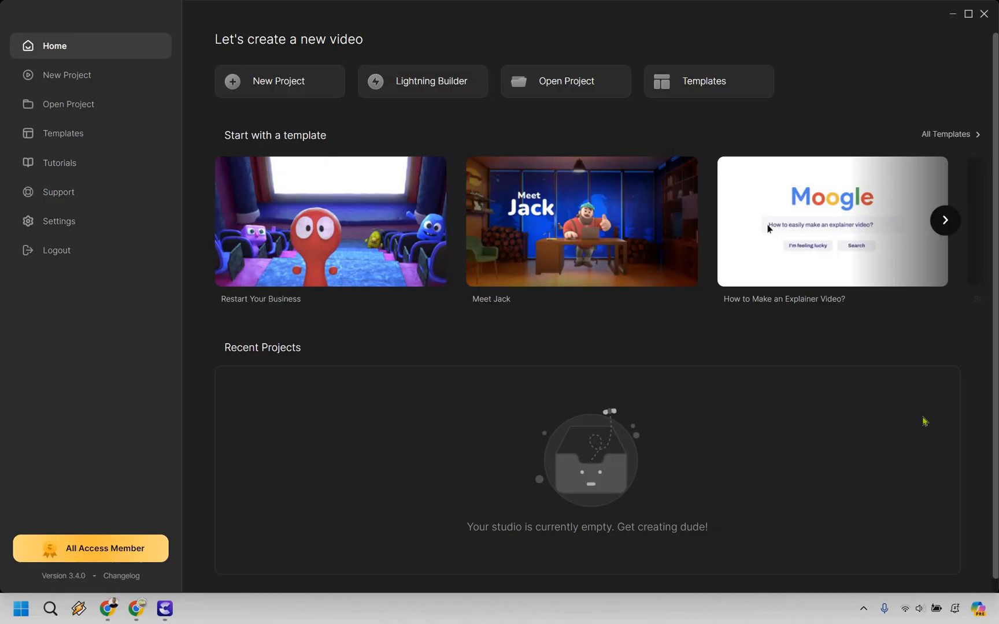
# - Create a new blank project from the CreateStudio home screen
pyautogui.click(278, 81)
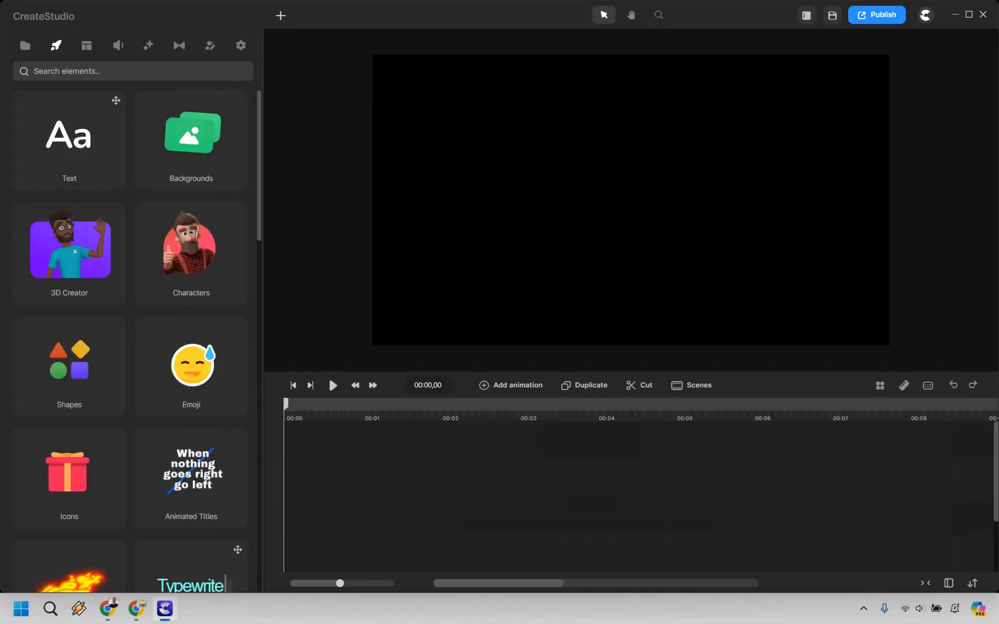
pyautogui.moveTo(303, 84)
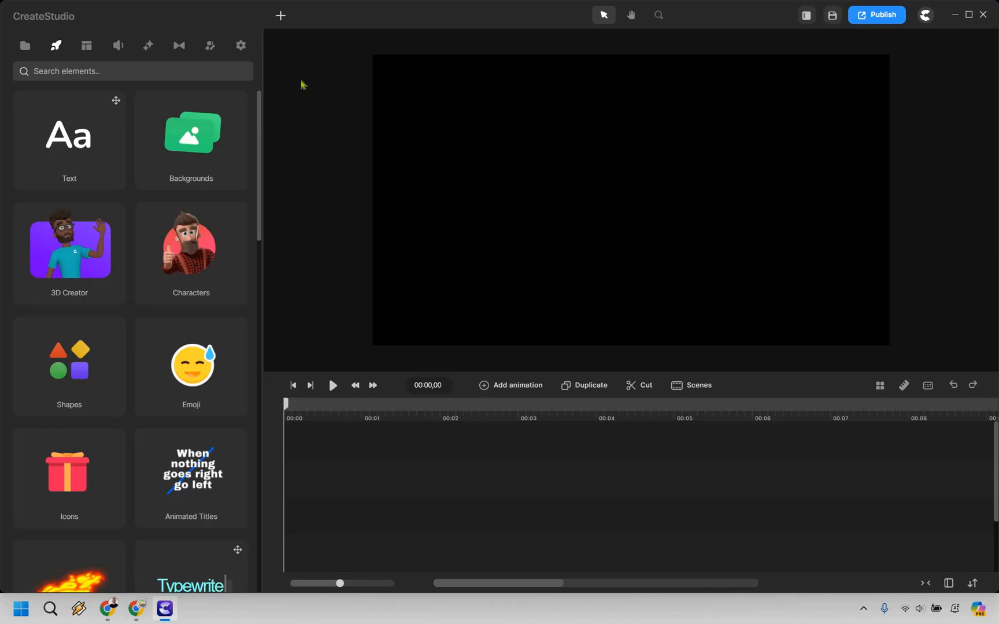
pyautogui.moveTo(233, 129)
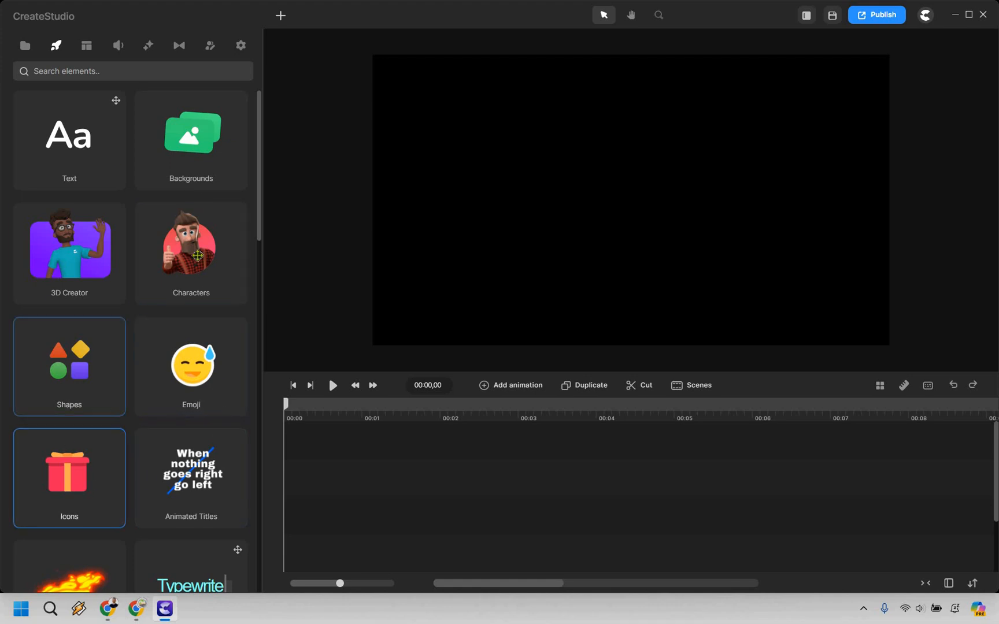
pyautogui.click(191, 254)
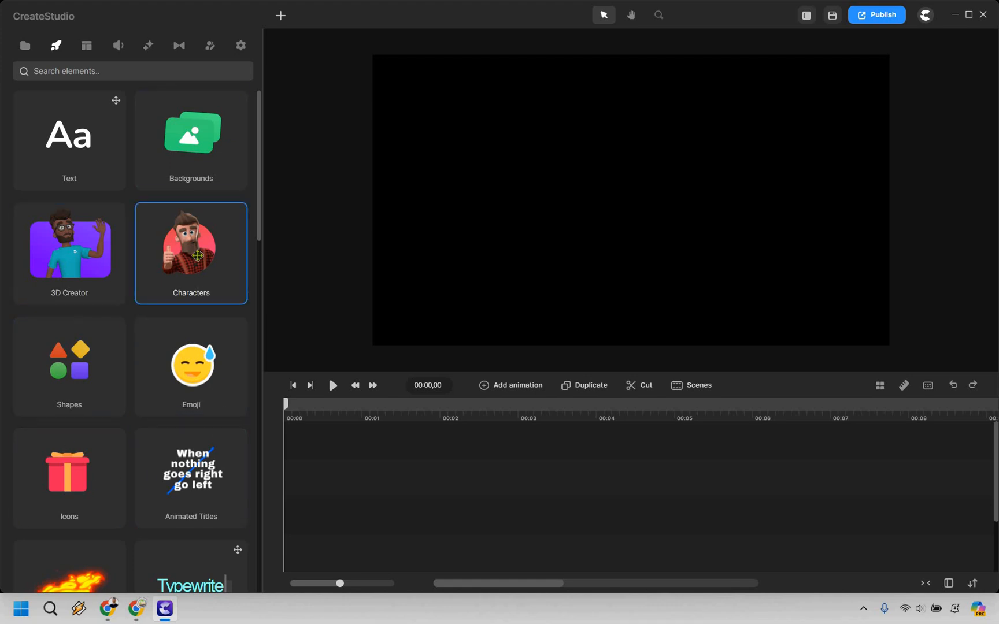
pyautogui.moveTo(205, 125)
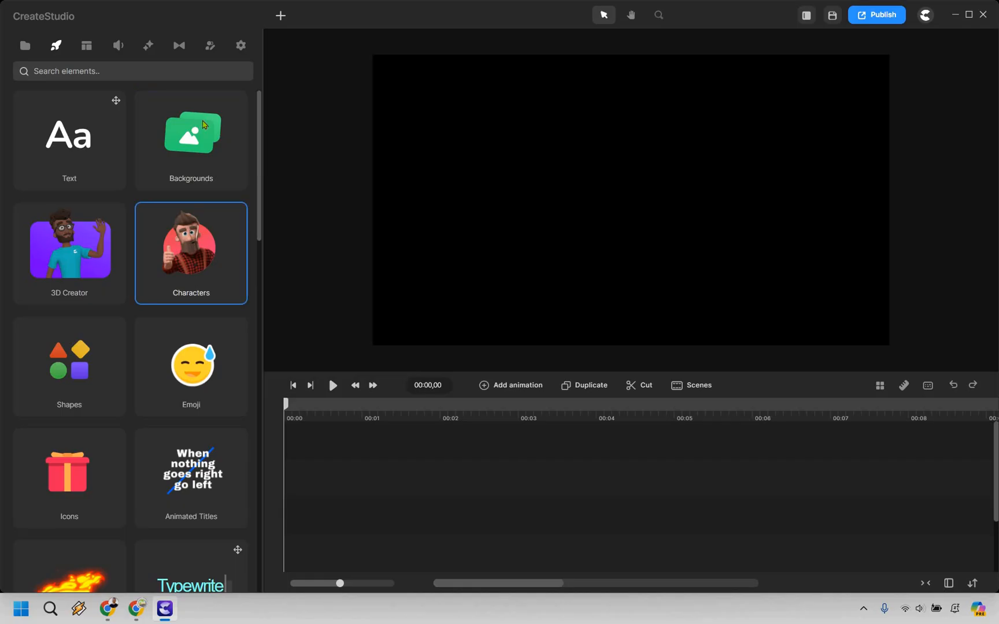
# - Add the Gym scene from the Backgrounds library as the canvas background
pyautogui.click(191, 139)
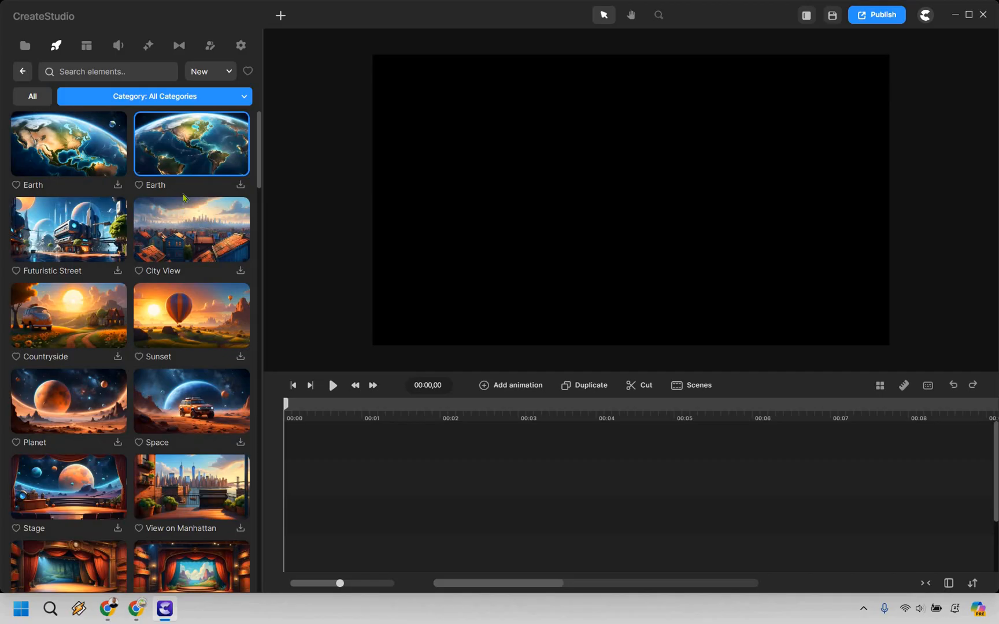
pyautogui.scroll(-3)
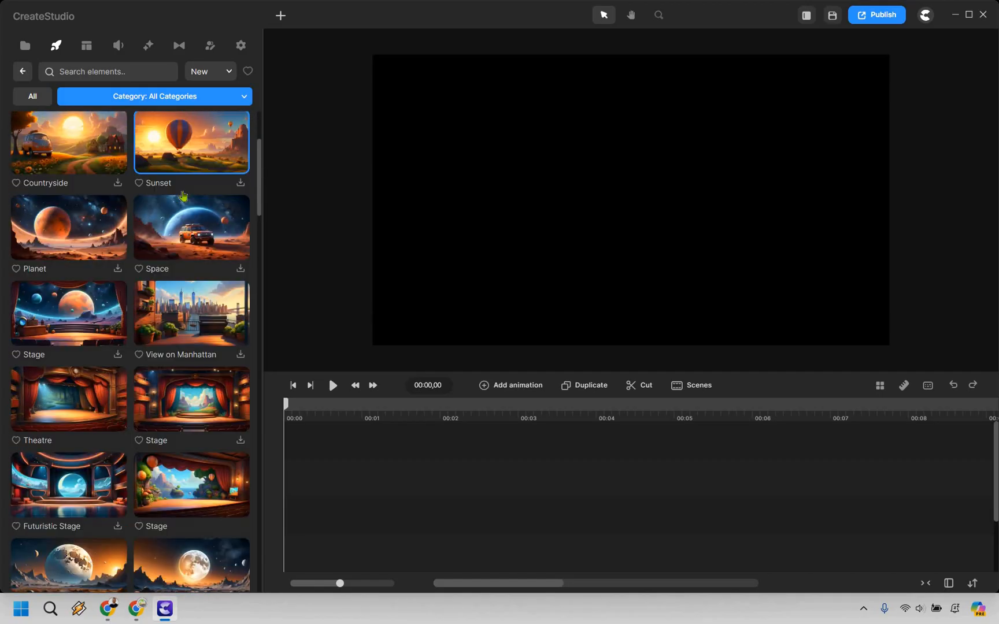
pyautogui.scroll(-3)
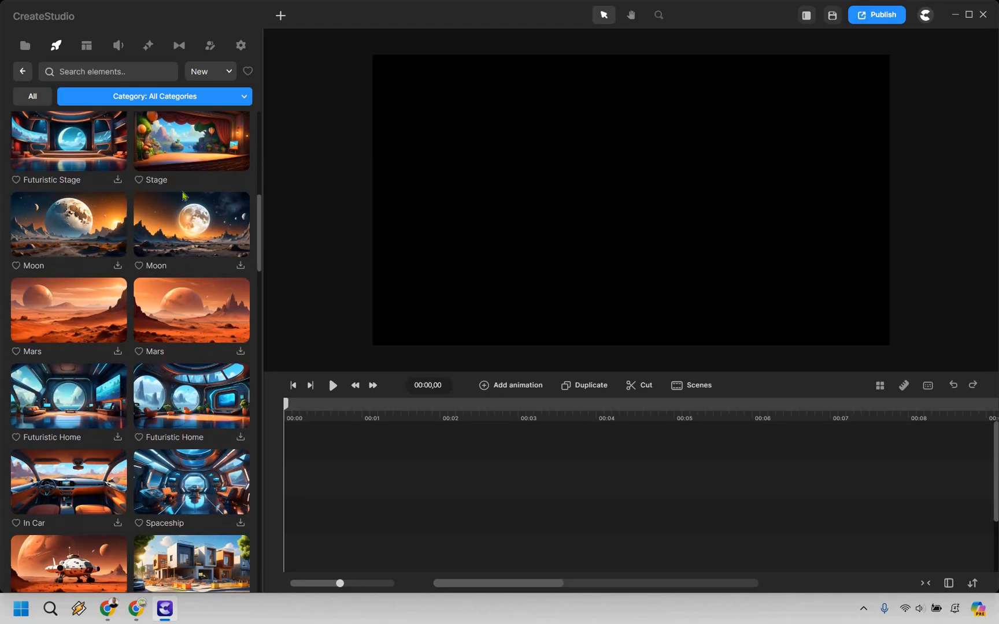
pyautogui.scroll(-3)
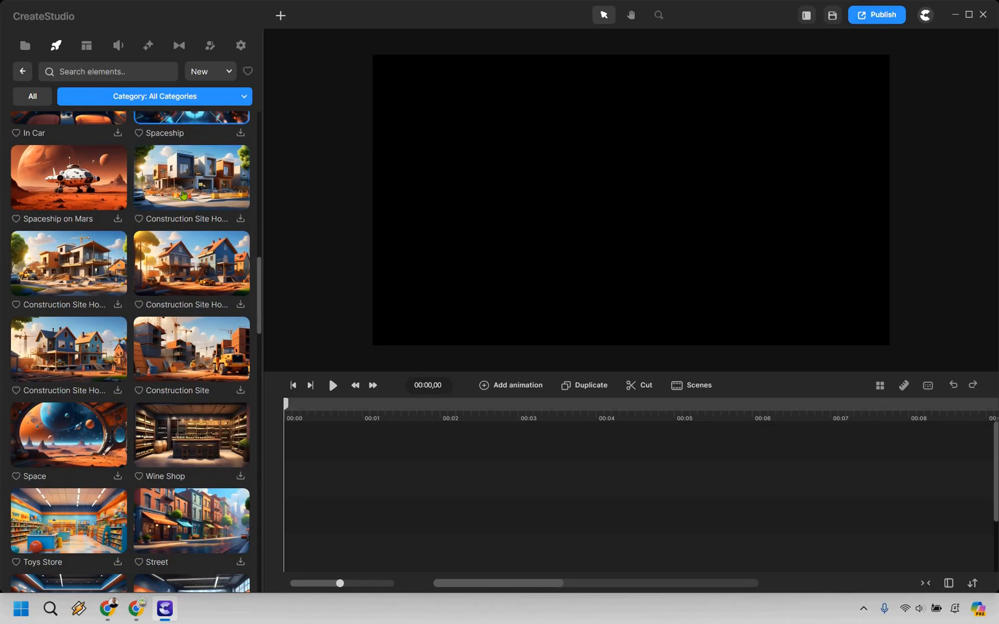
pyautogui.scroll(-3)
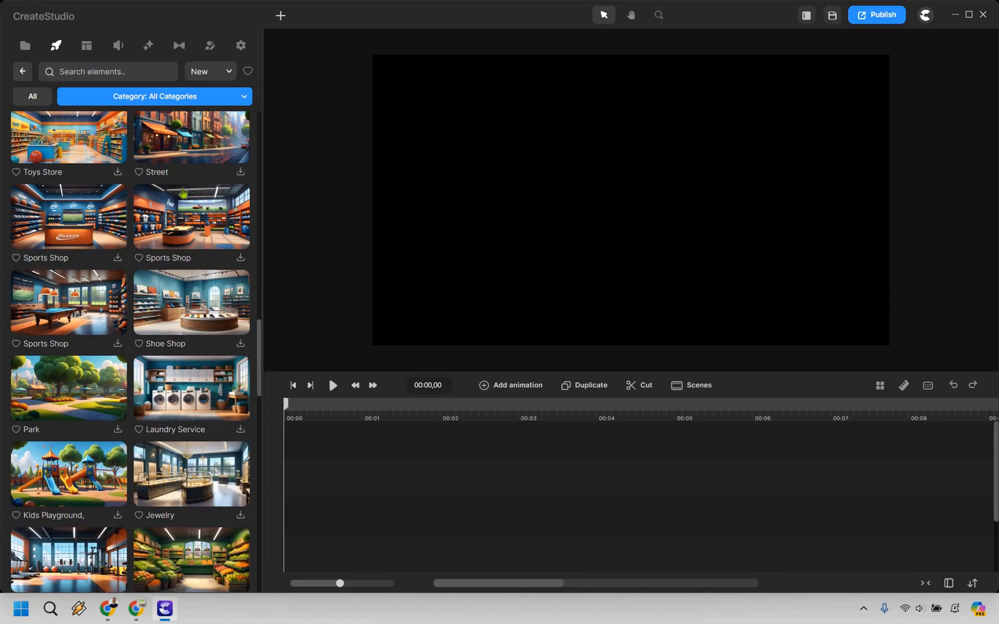
pyautogui.scroll(-3)
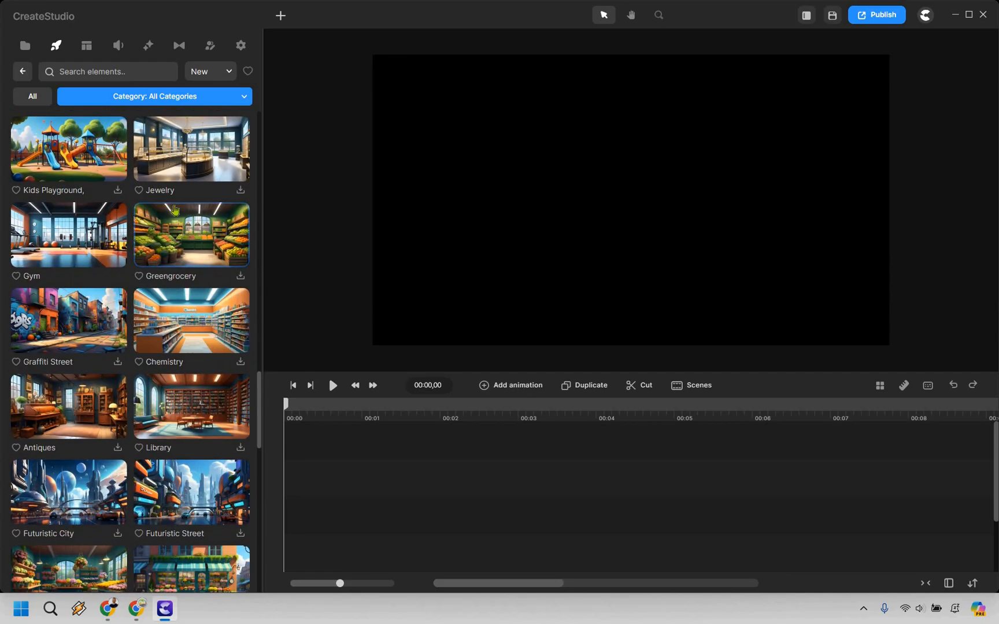
pyautogui.click(191, 235)
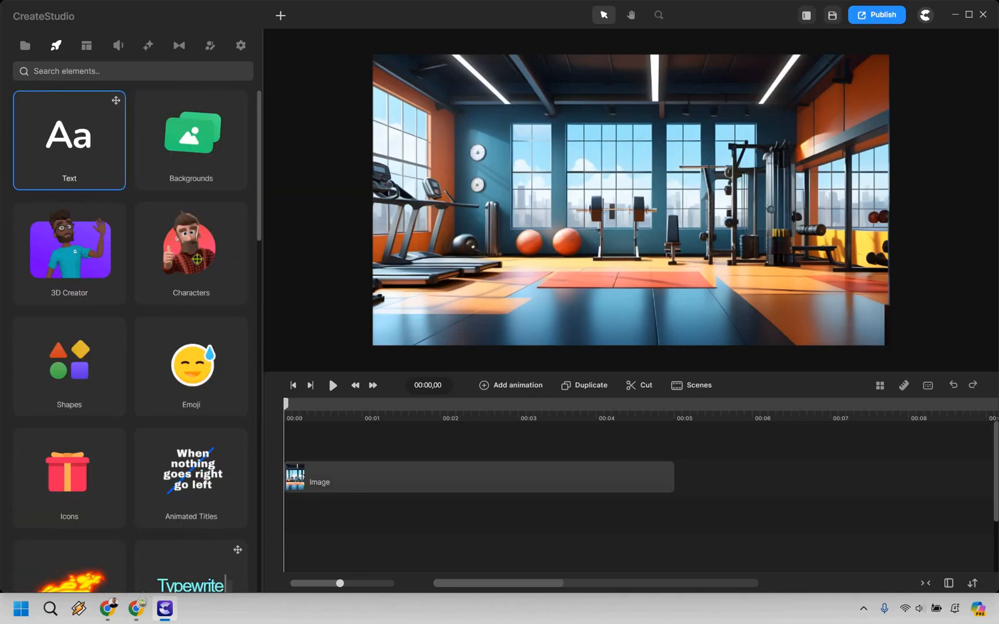
# - Add the 3D character Tom to the gym scene and select him for customizing
pyautogui.click(191, 248)
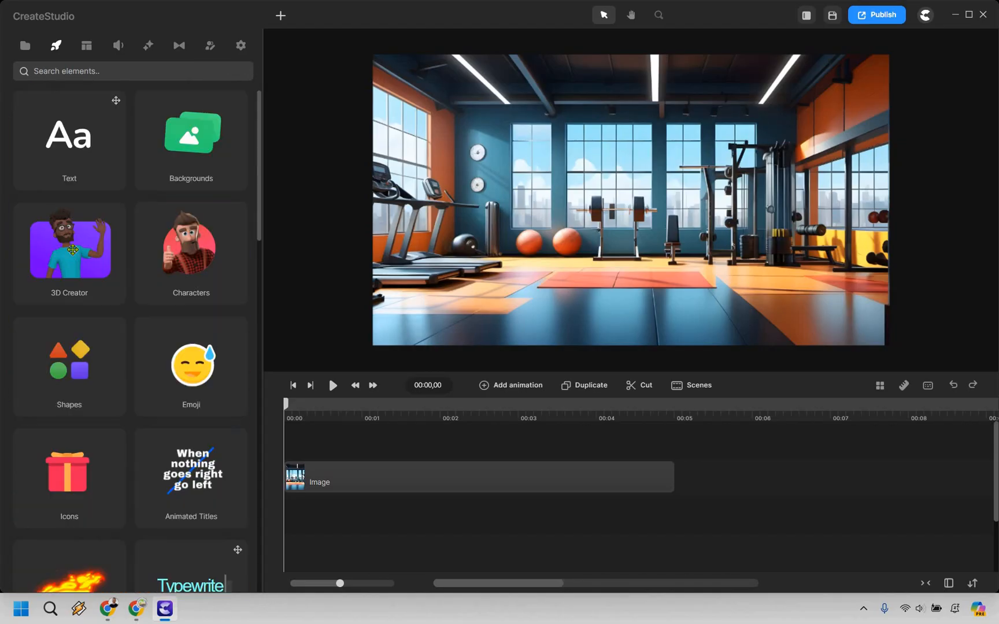
pyautogui.click(209, 46)
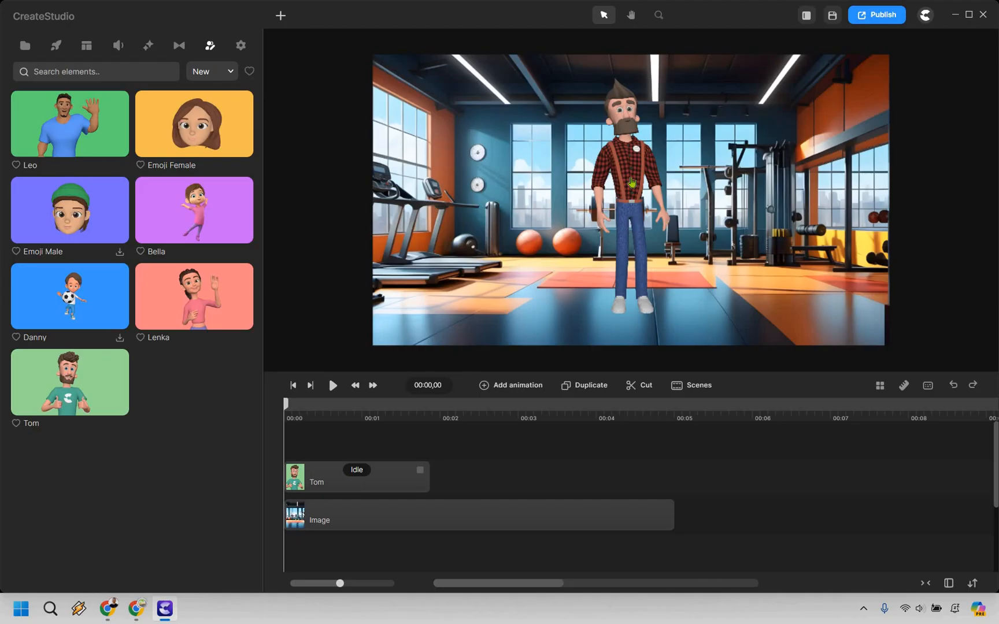
pyautogui.click(633, 182)
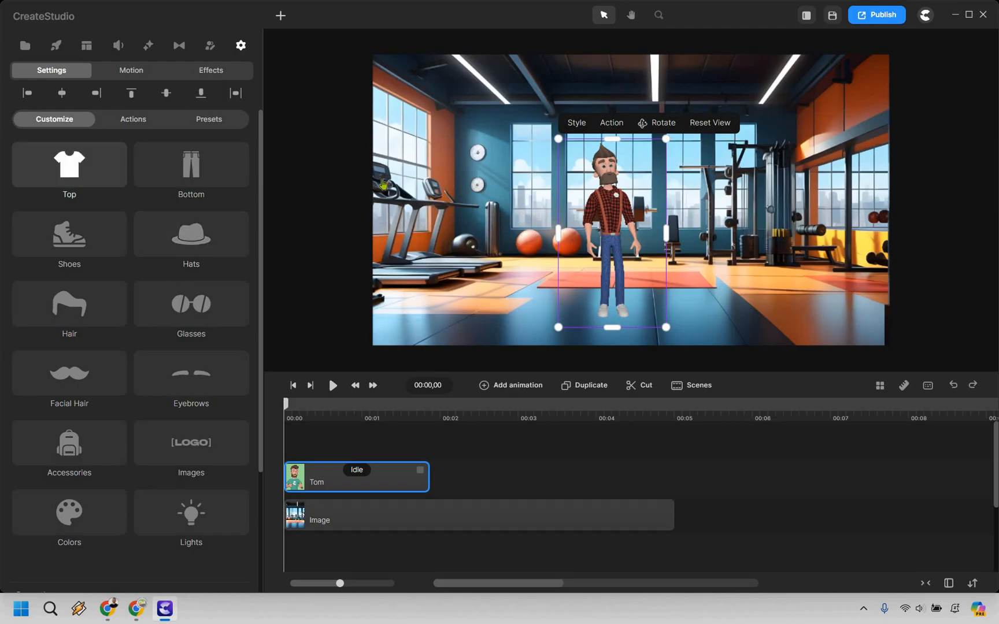
# - Dress Tom in the plain TShirt
pyautogui.click(69, 164)
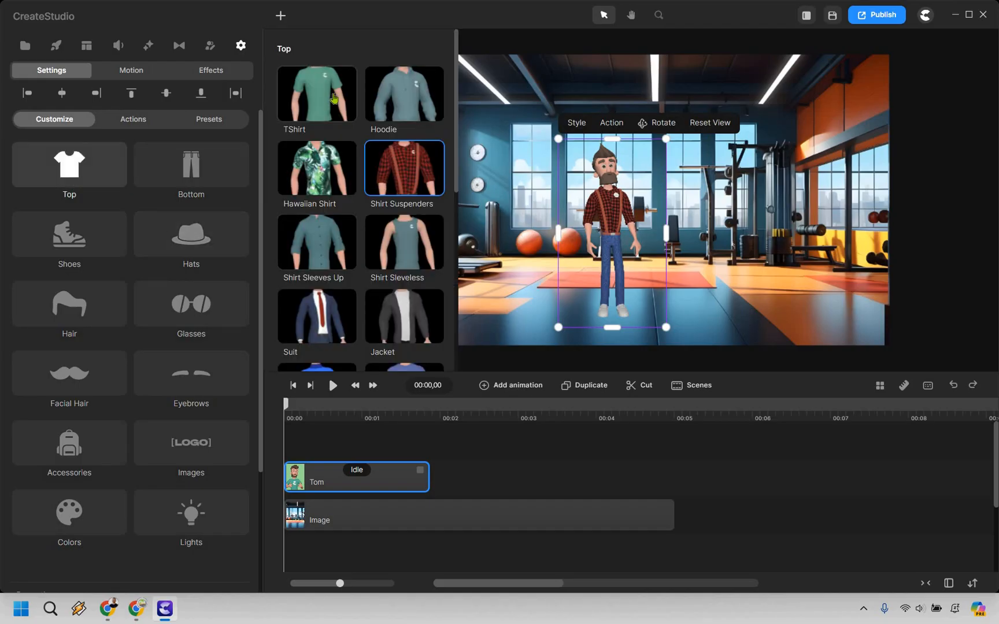
pyautogui.click(191, 164)
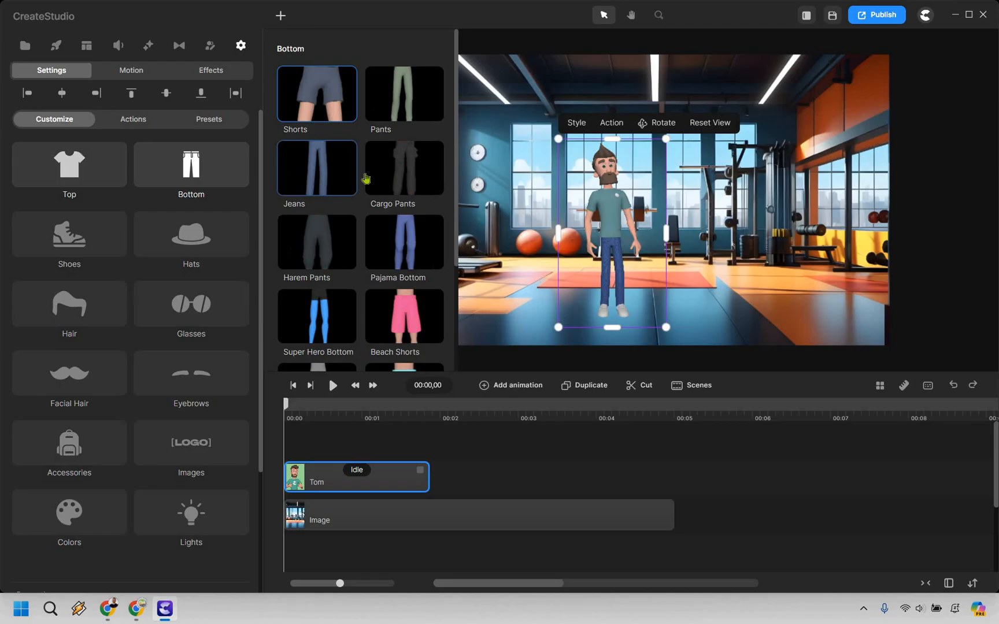
pyautogui.scroll(-3)
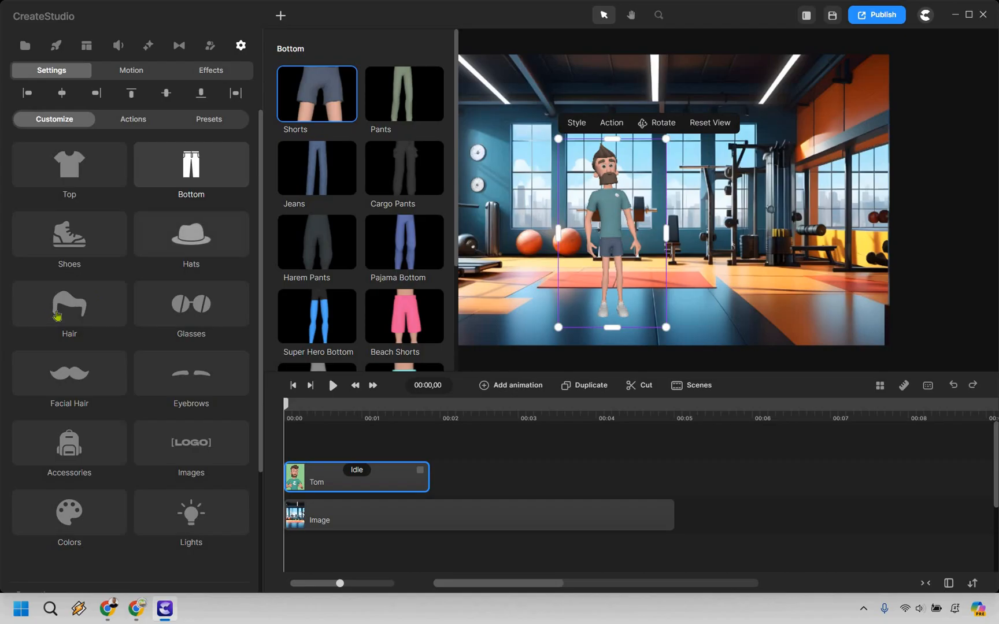
# - Give Tom the Messy Pompadour hairstyle, remove his beard, and view his actions
pyautogui.click(69, 304)
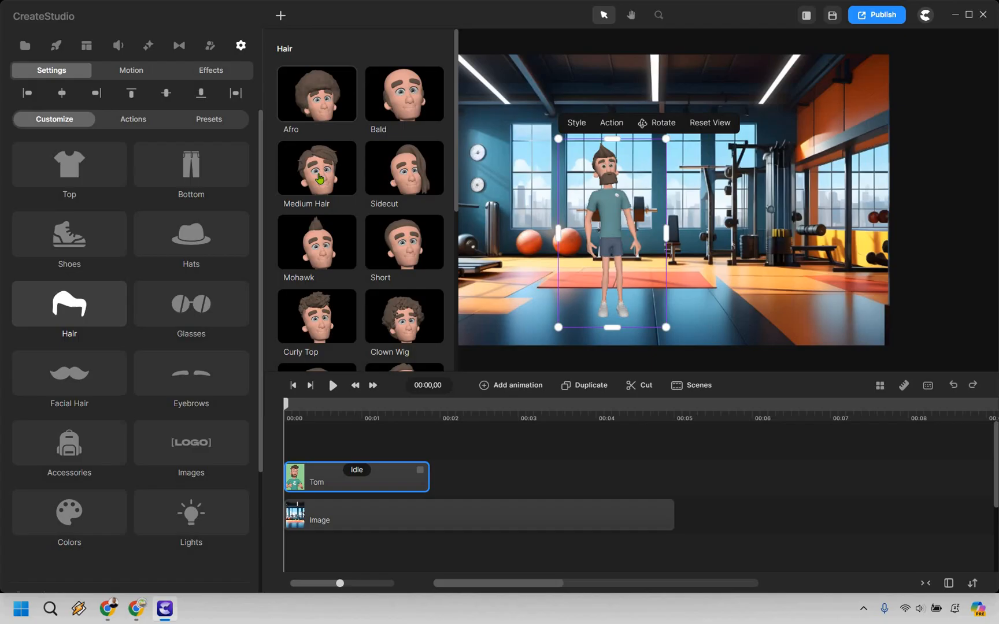
pyautogui.scroll(-3)
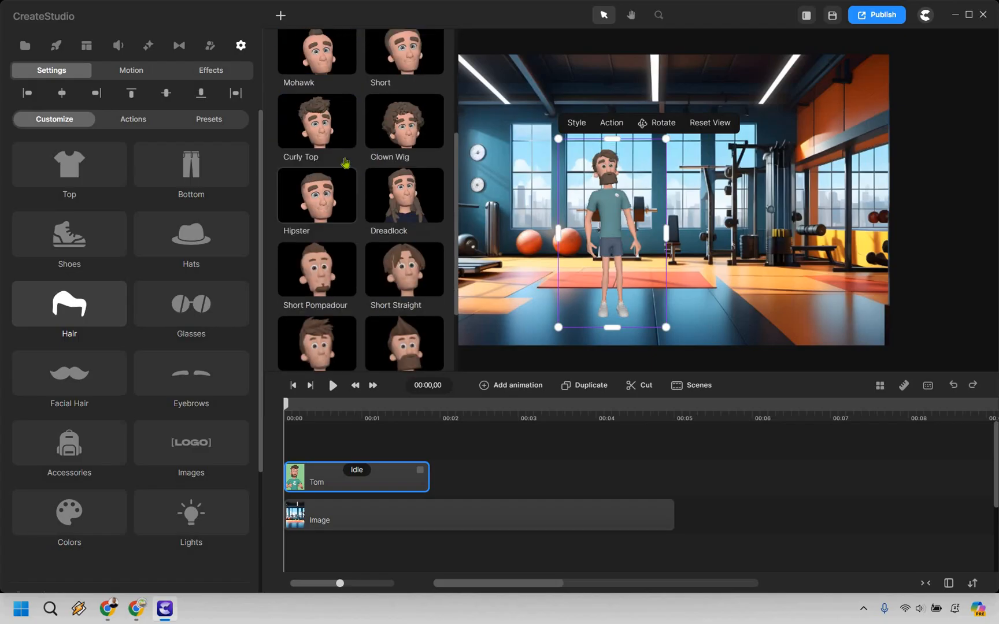
pyautogui.scroll(-3)
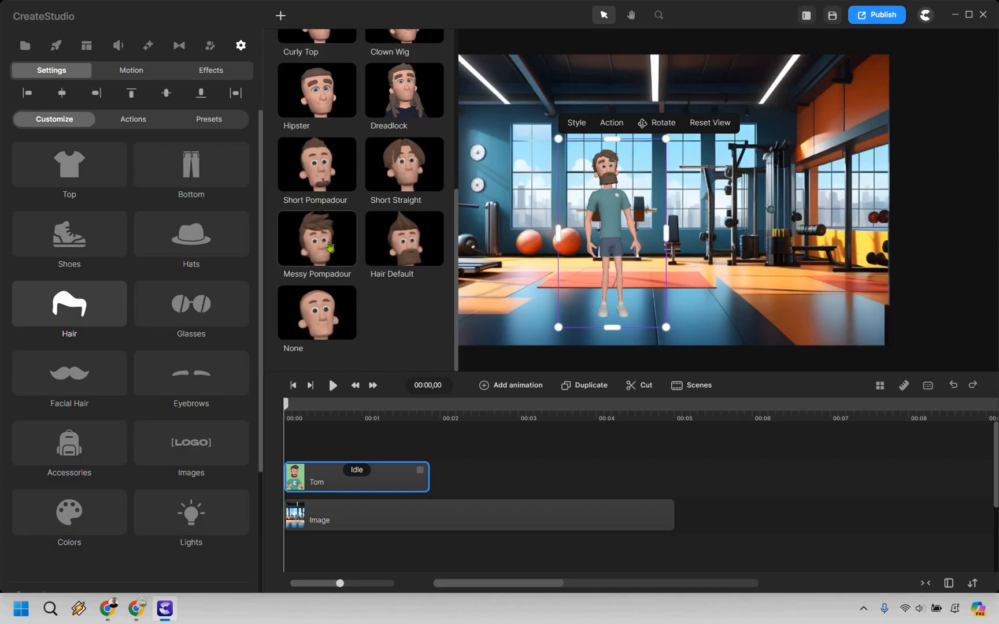
pyautogui.click(317, 239)
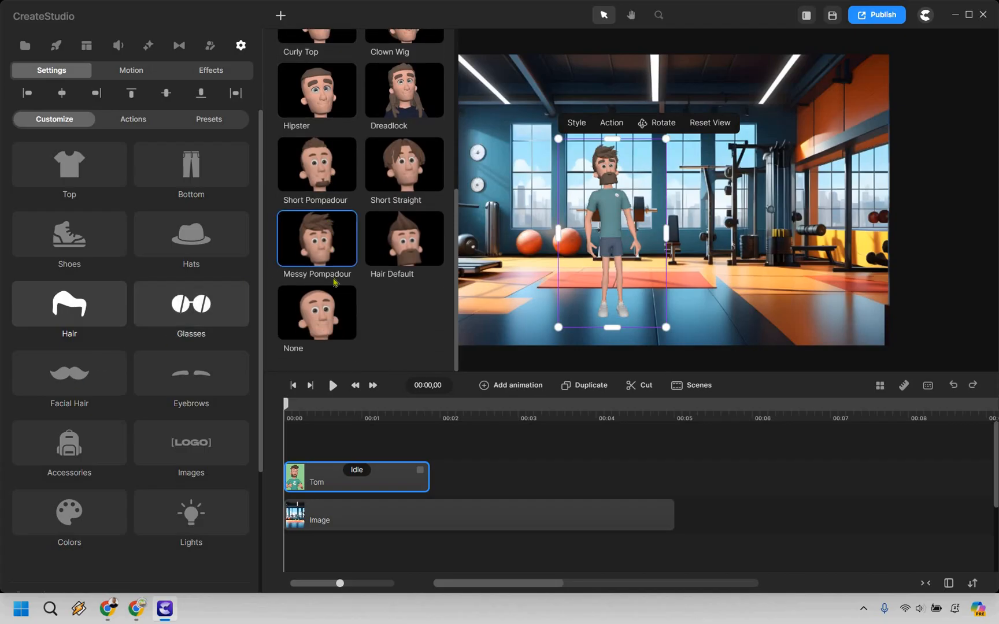
pyautogui.click(68, 372)
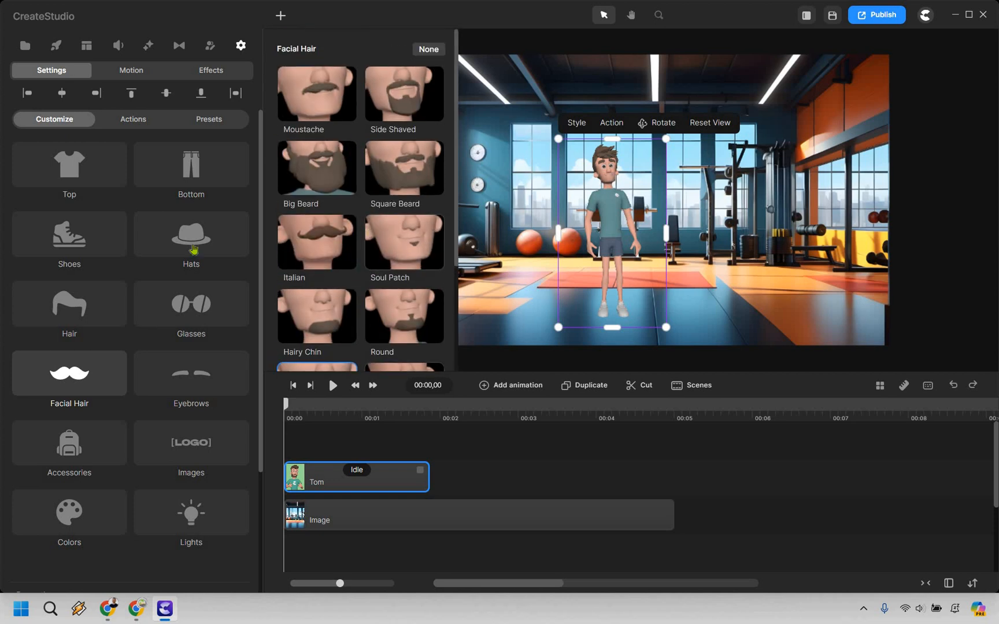
pyautogui.moveTo(163, 489)
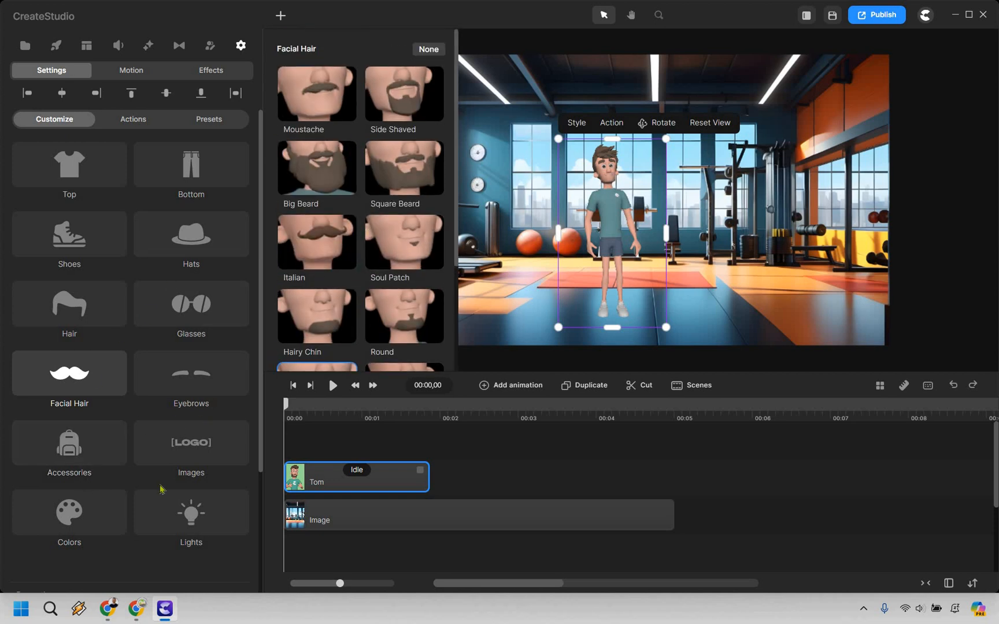
pyautogui.moveTo(616, 205)
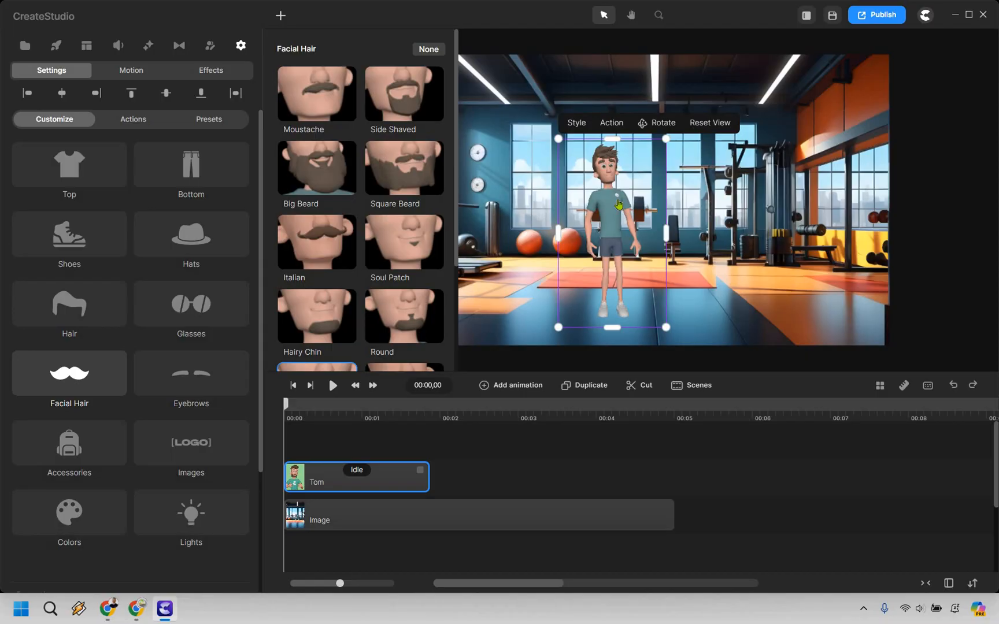
pyautogui.moveTo(970, 218)
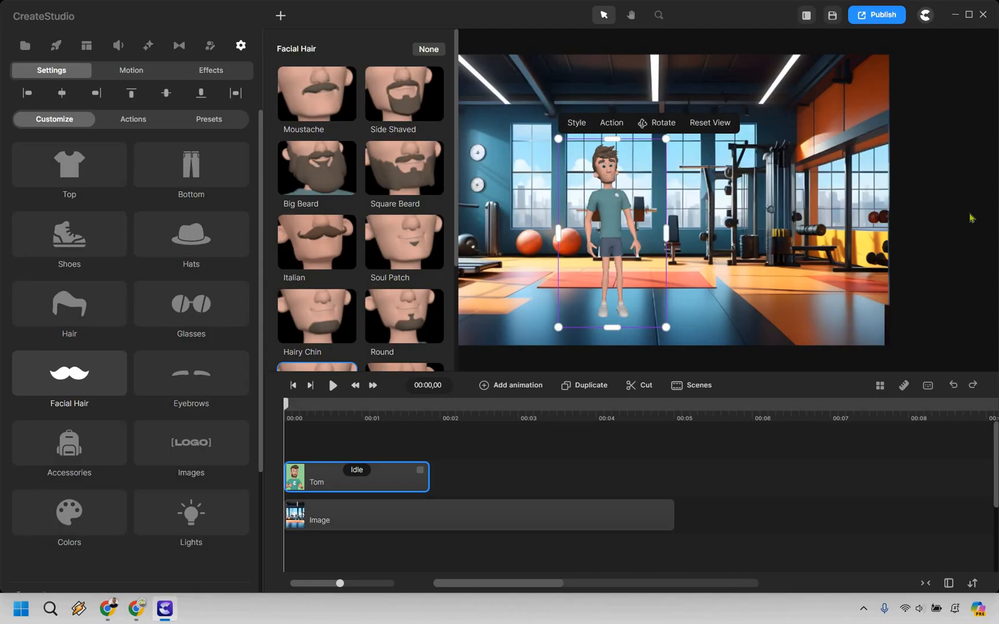
pyautogui.click(241, 45)
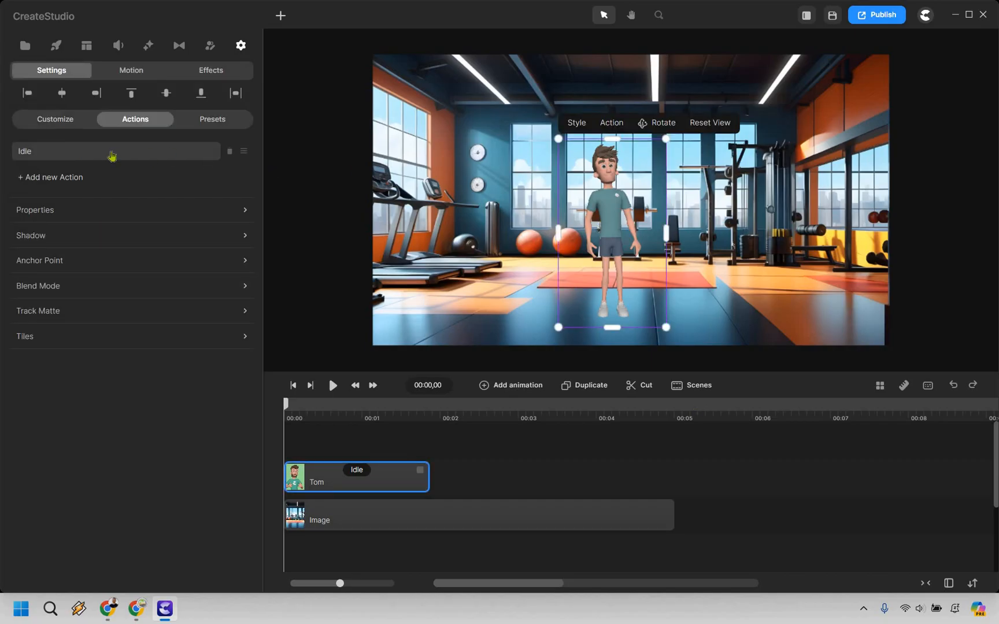
# - Change Tom's Idle action to Doing Dumbbell Curls and return to the home screen
pyautogui.click(116, 151)
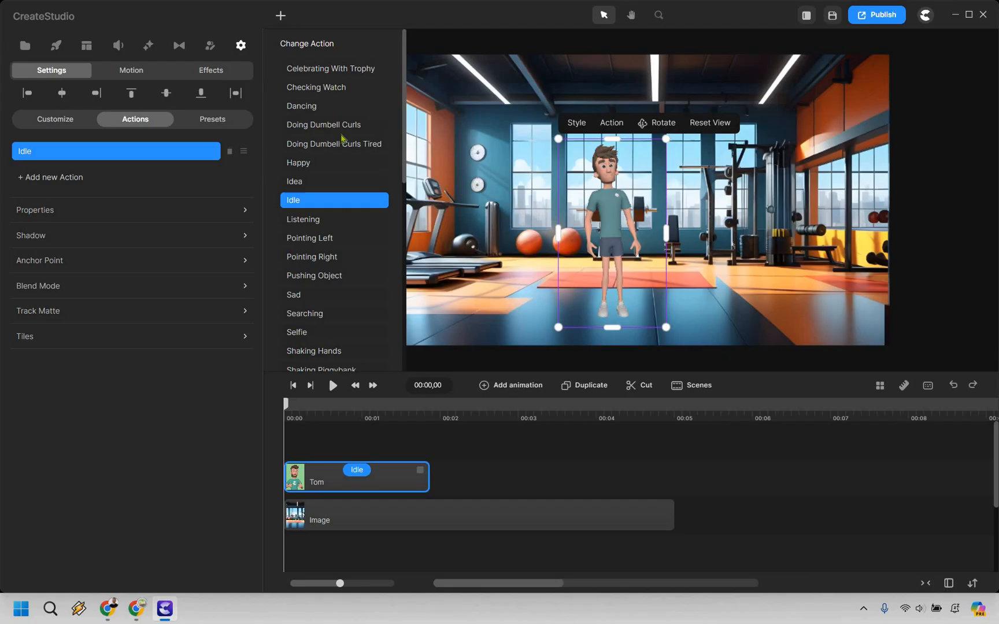
pyautogui.moveTo(339, 130)
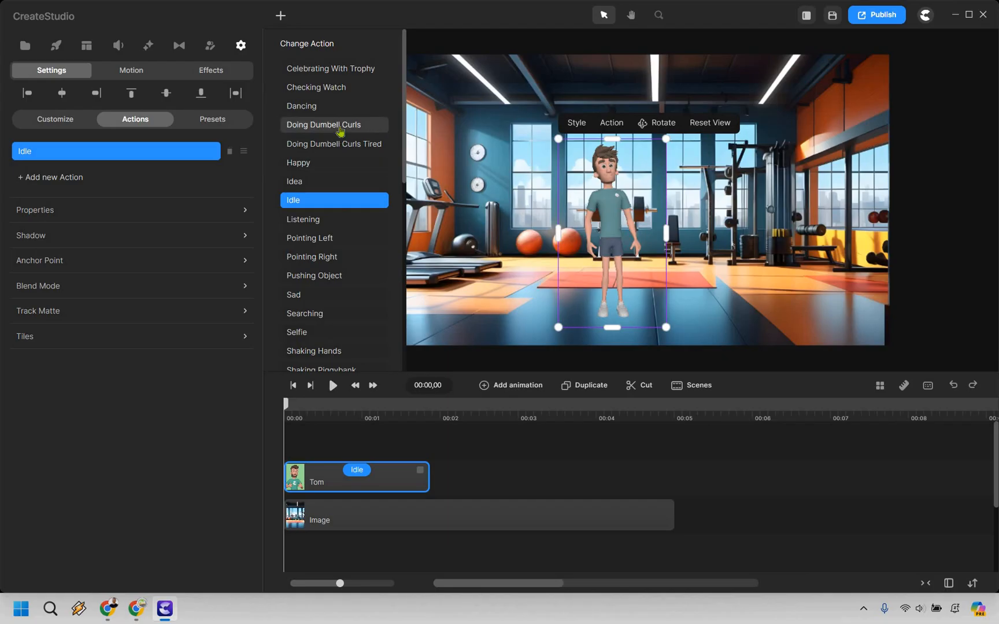
pyautogui.click(333, 125)
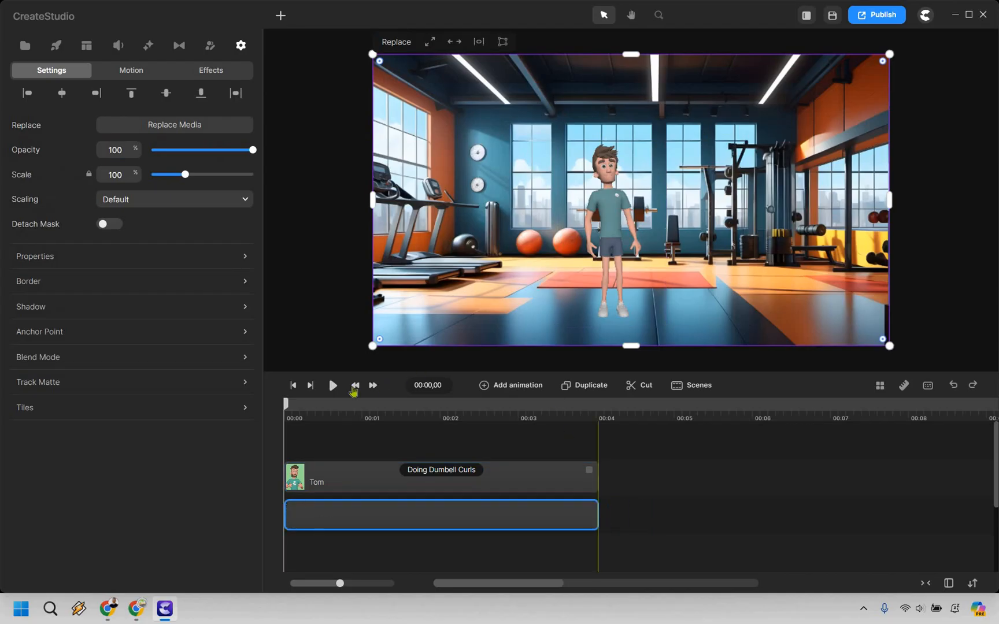
pyautogui.click(333, 386)
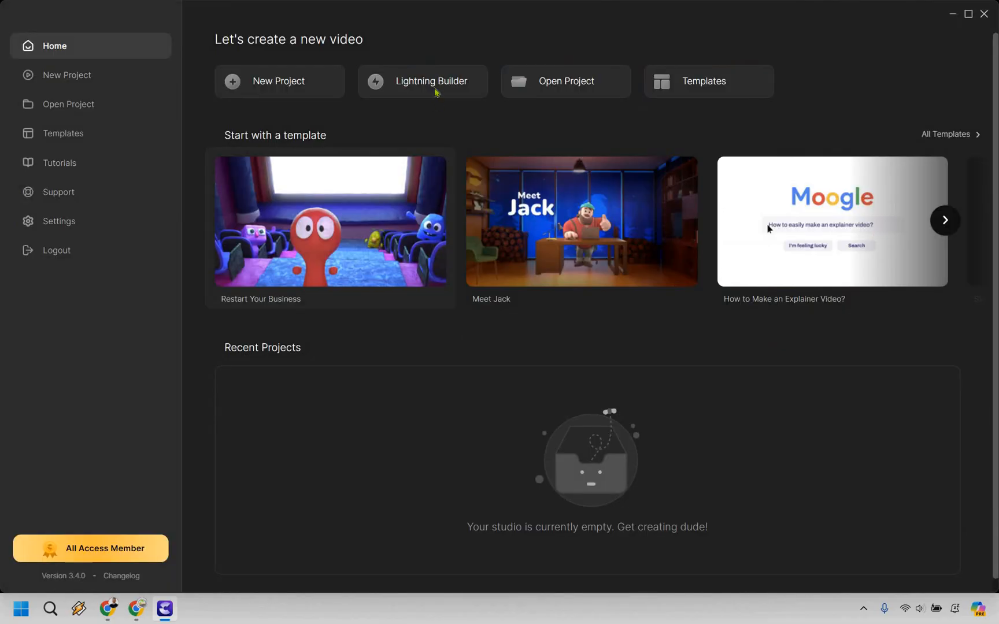
# - Start a Lightning Builder video in the Standard 16:9 ratio
pyautogui.click(279, 81)
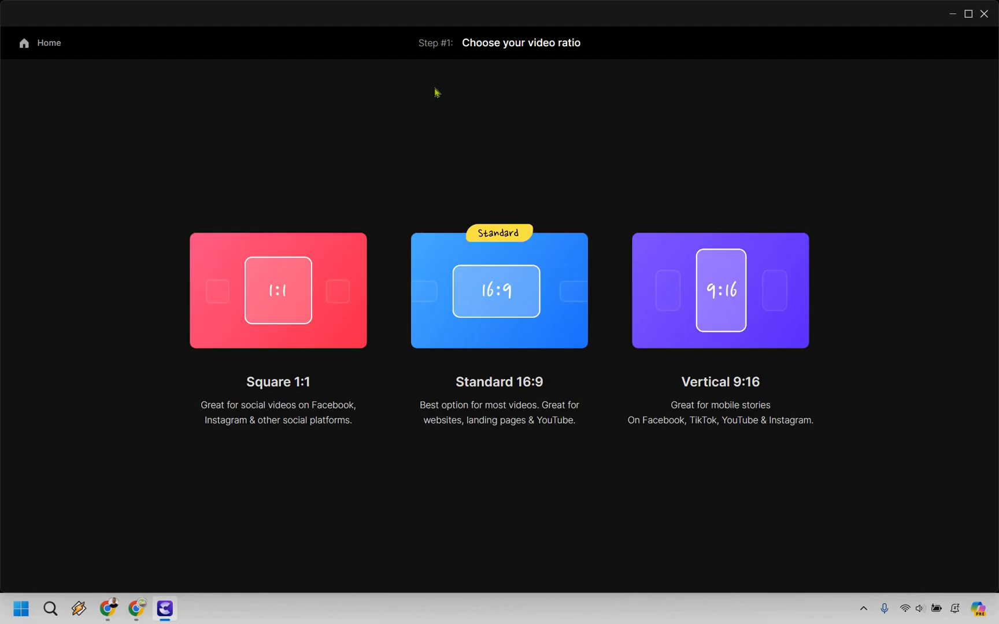
pyautogui.moveTo(525, 294)
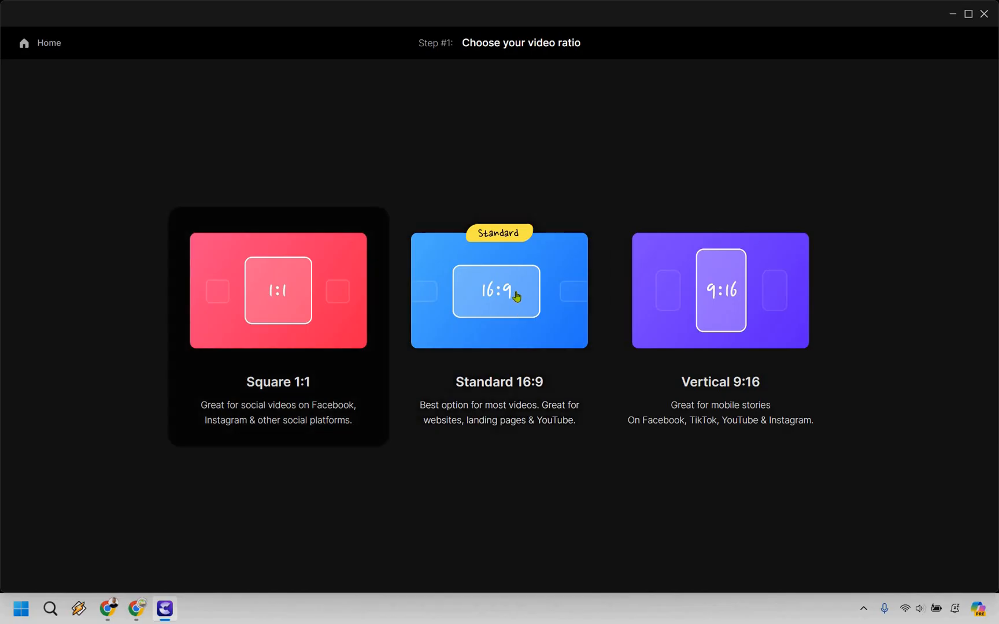
pyautogui.click(500, 292)
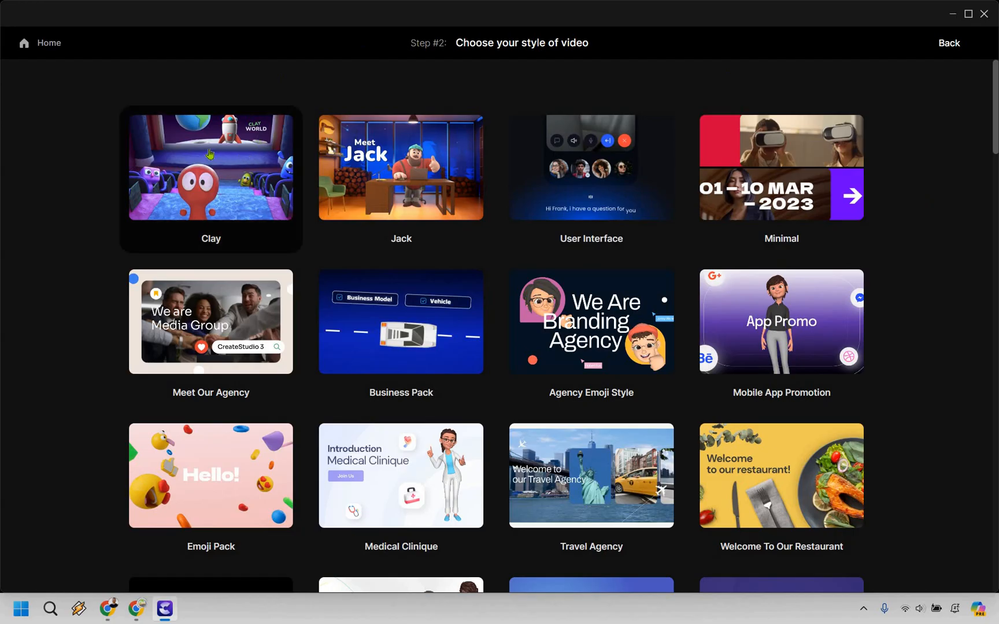
pyautogui.click(401, 168)
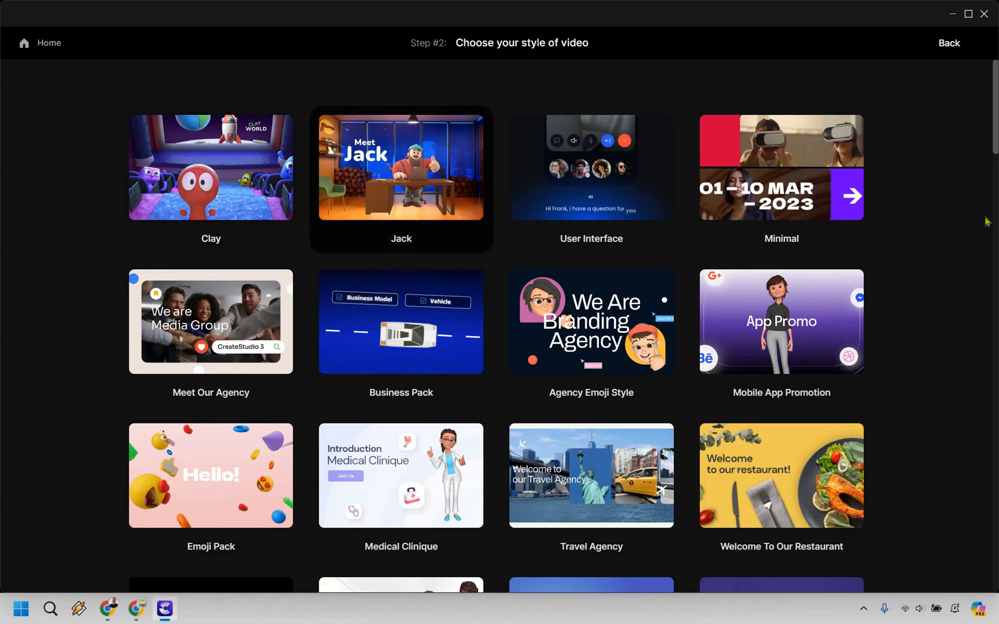
# - Browse the 'Choose your style of video' gallery
pyautogui.scroll(-3)
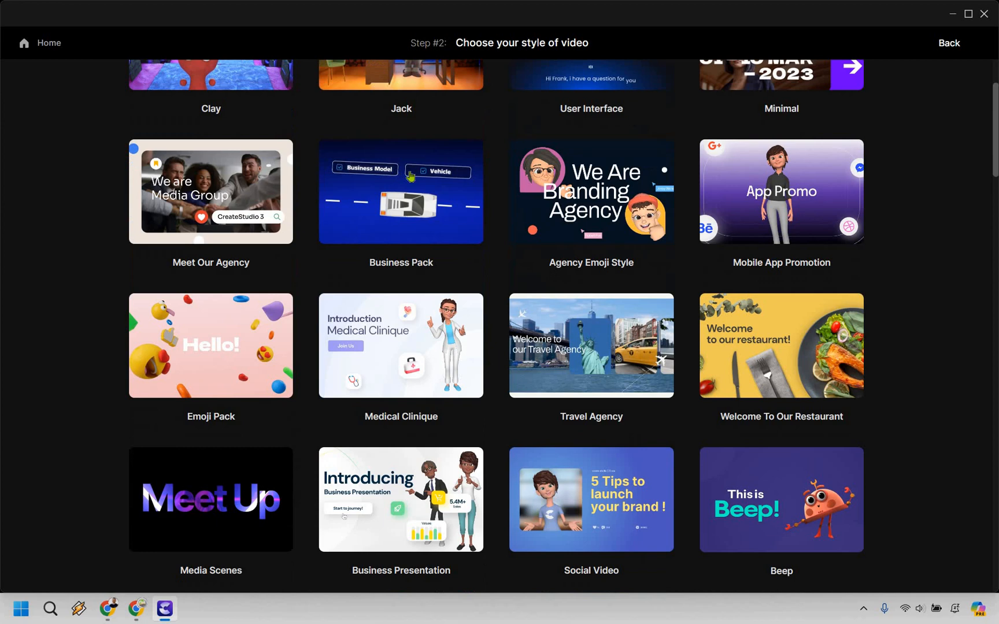
pyautogui.scroll(-3)
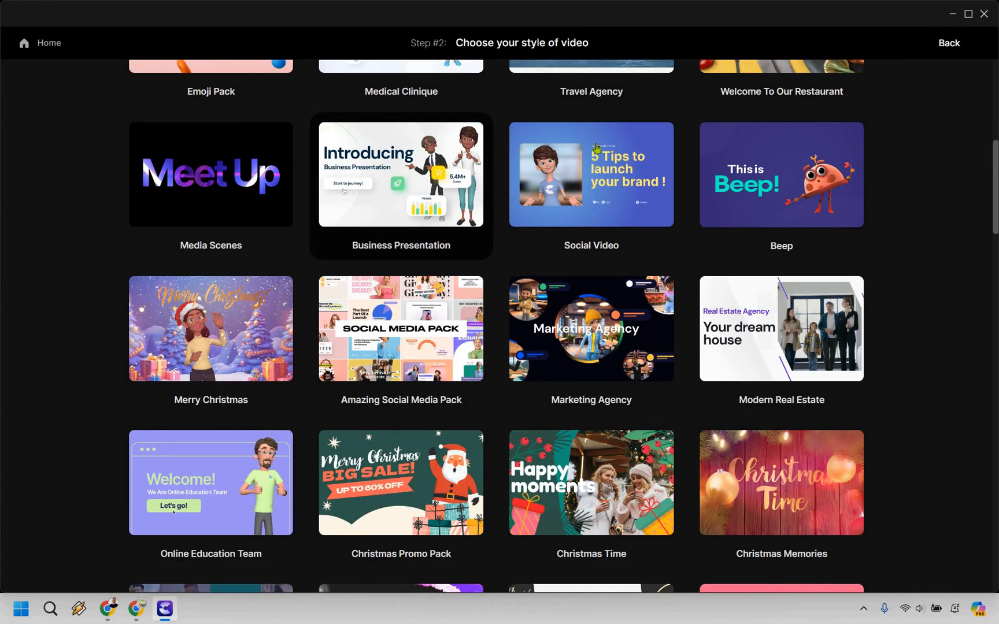
pyautogui.scroll(-3)
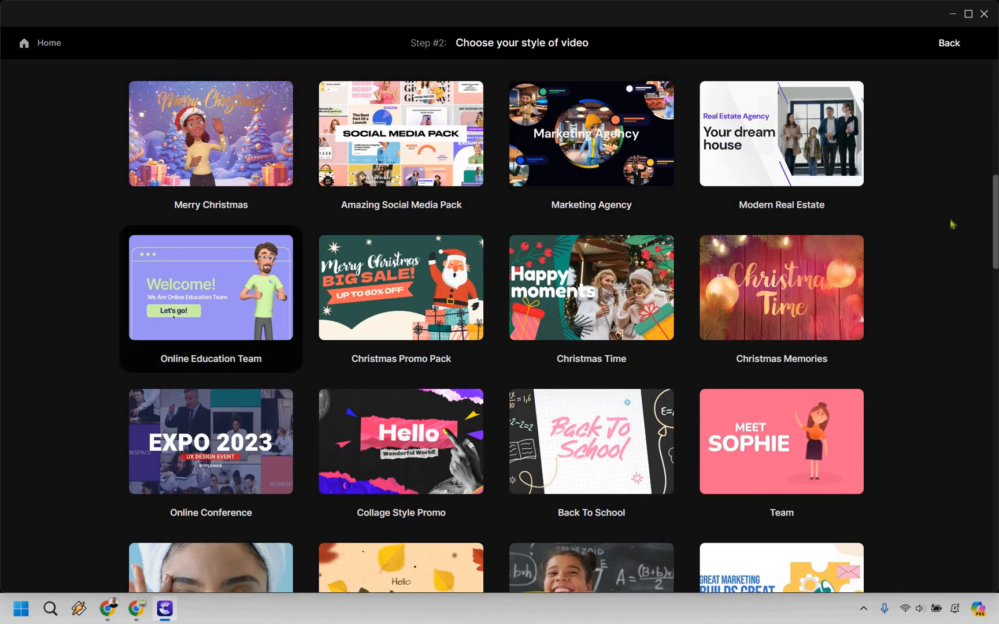
pyautogui.scroll(-3)
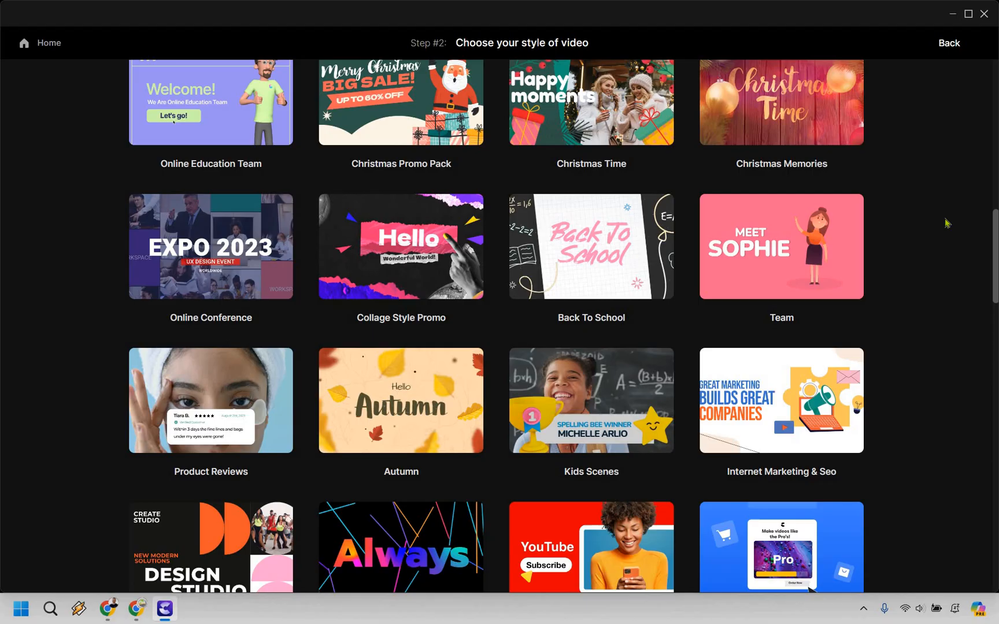
pyautogui.scroll(-3)
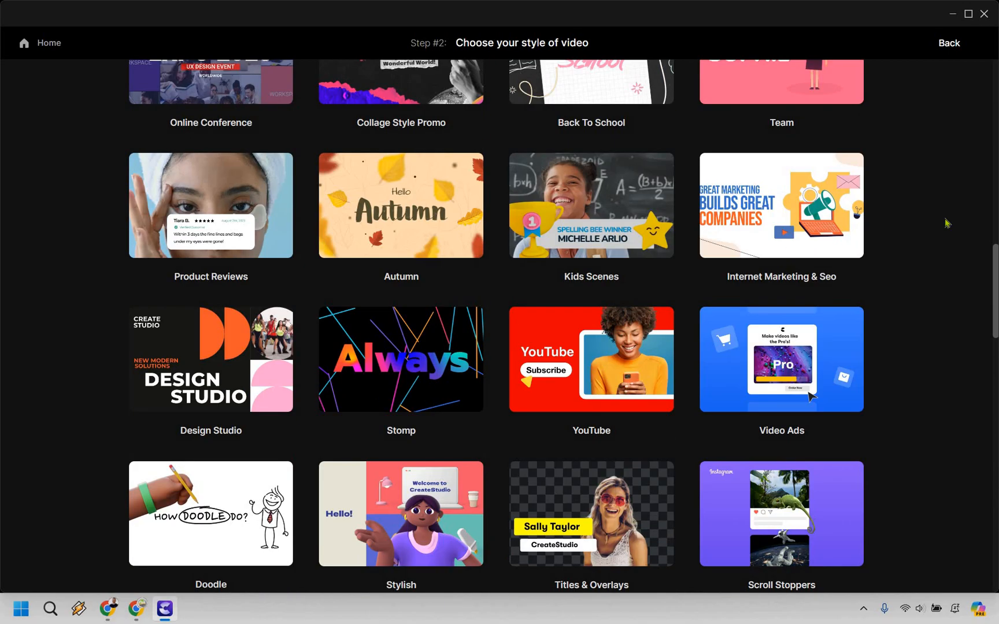
pyautogui.scroll(-3)
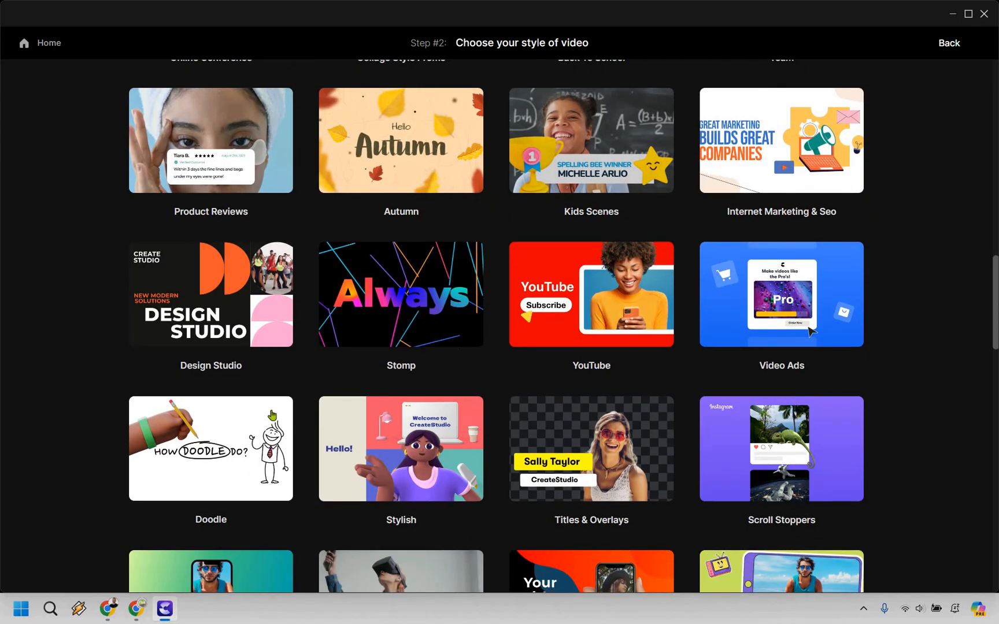
pyautogui.scroll(-3)
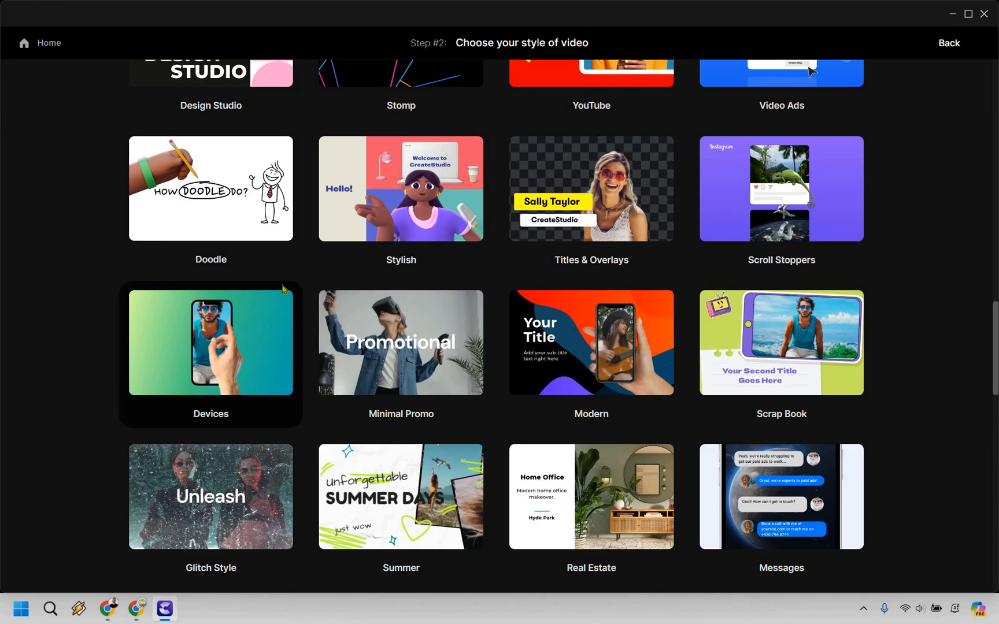
pyautogui.scroll(-3)
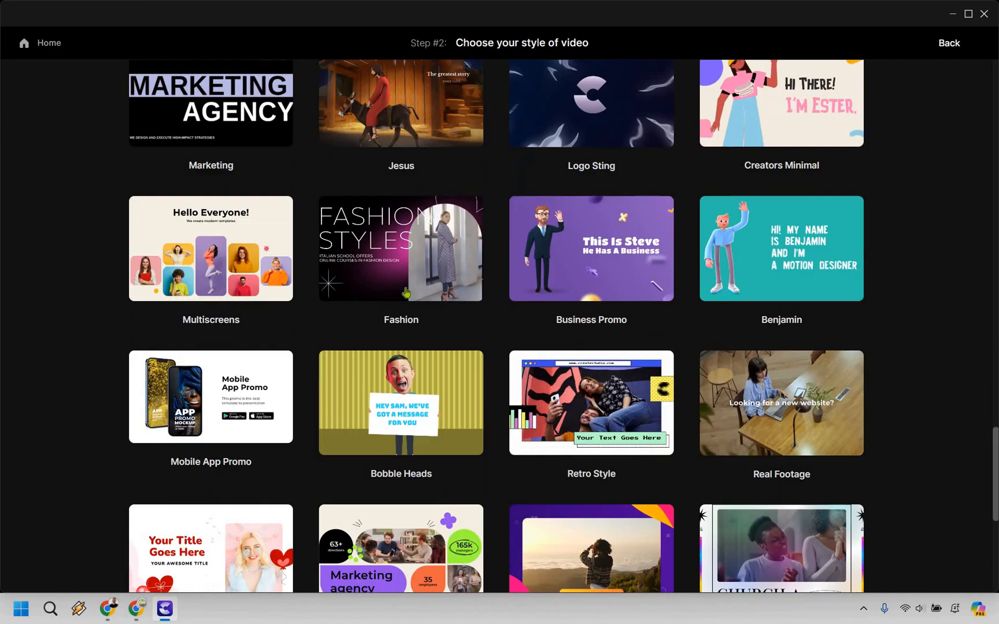
pyautogui.scroll(-3)
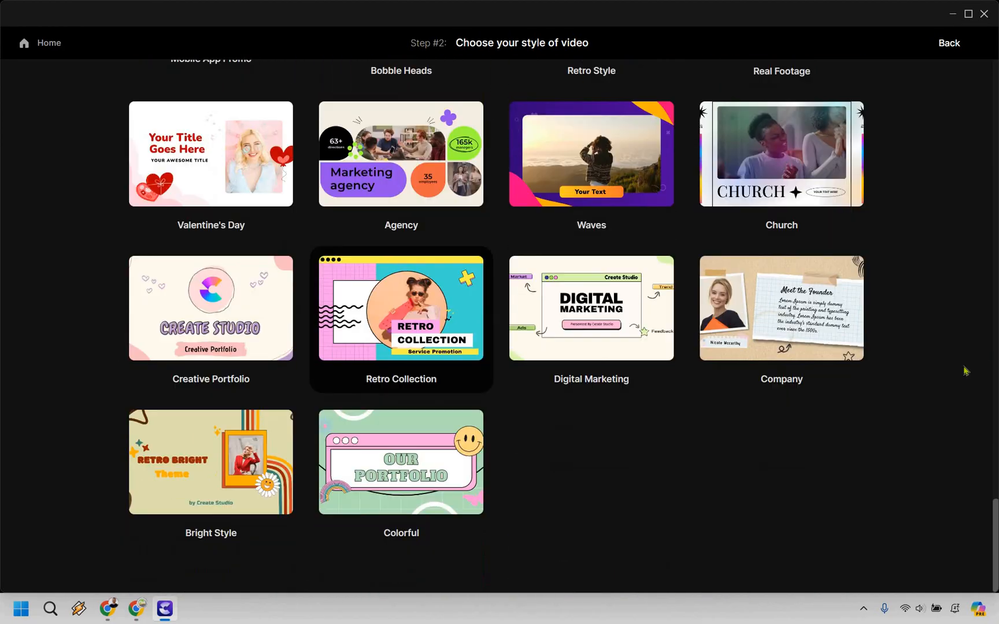
pyautogui.scroll(-3)
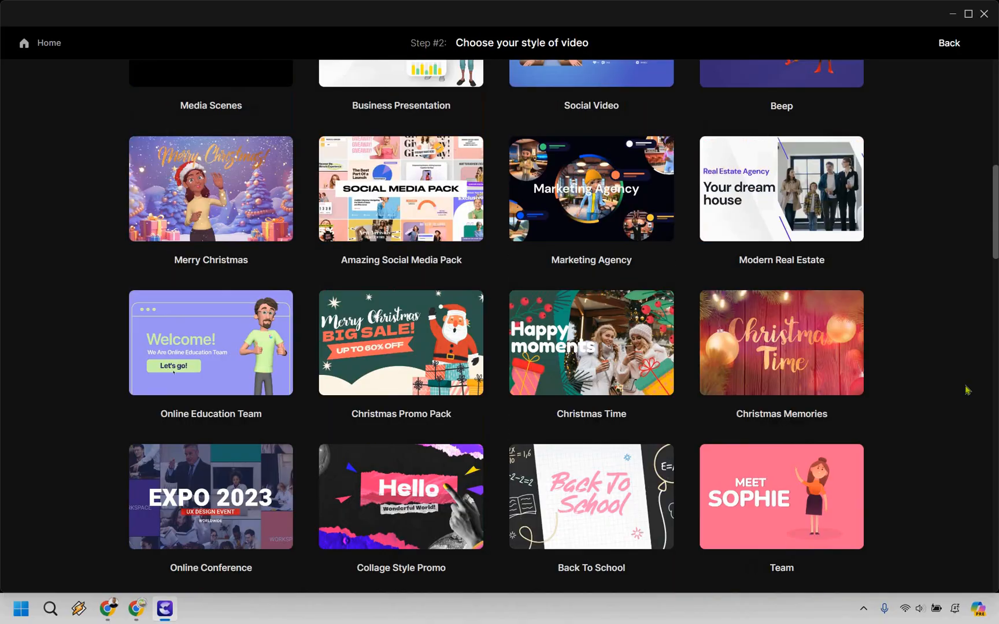
pyautogui.scroll(-3)
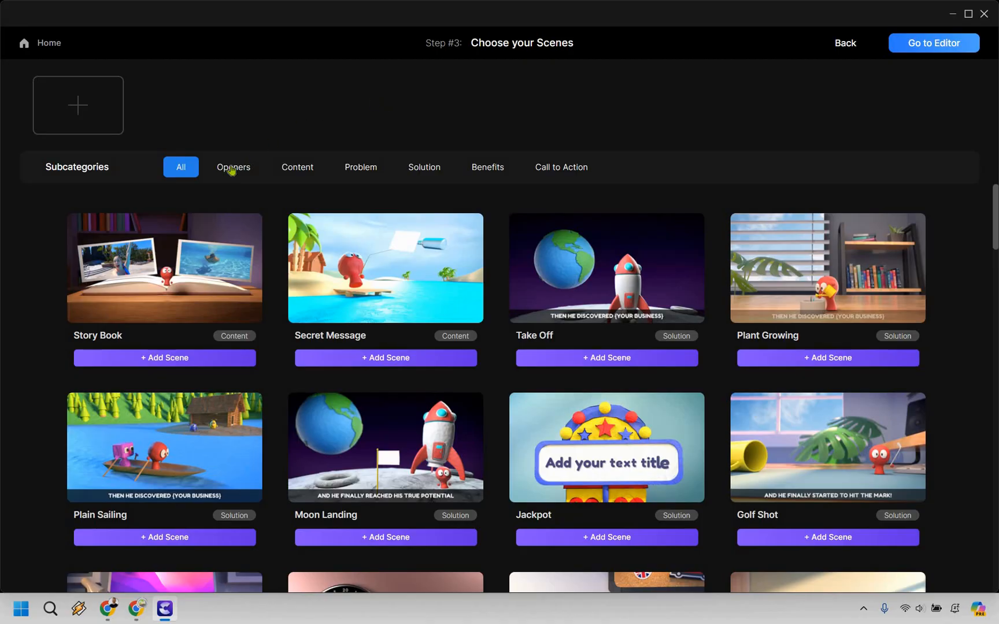
# - Add the Playdough opener and Rocket Issue problem scenes to the video
pyautogui.click(233, 167)
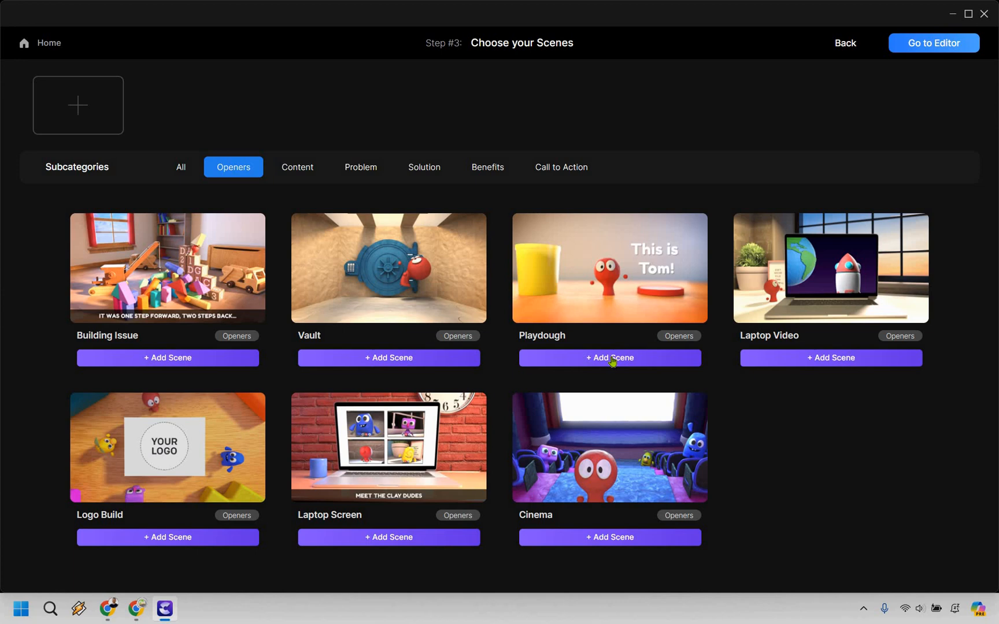
pyautogui.click(609, 358)
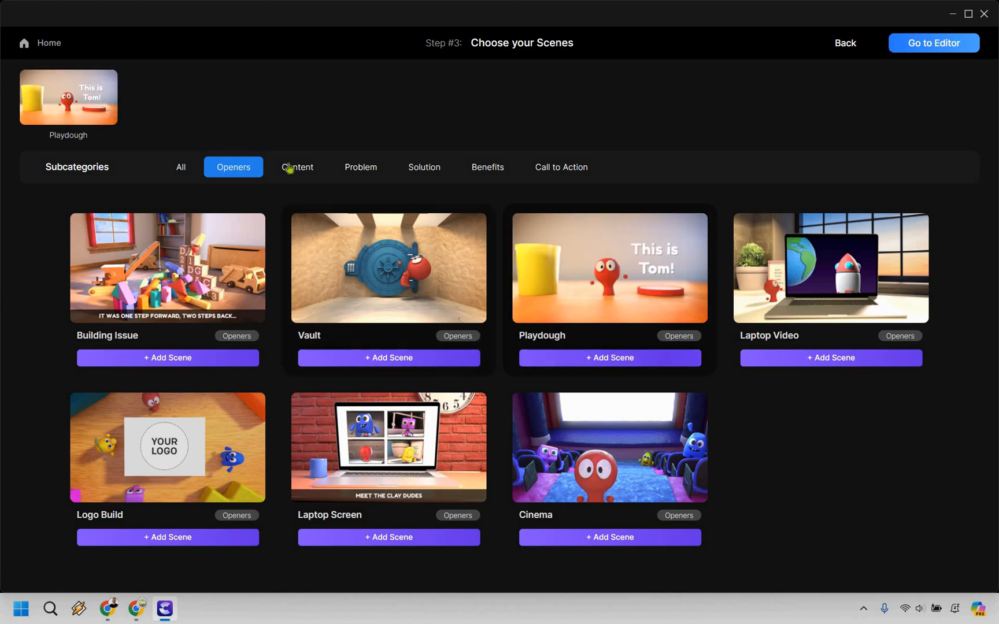
pyautogui.click(297, 167)
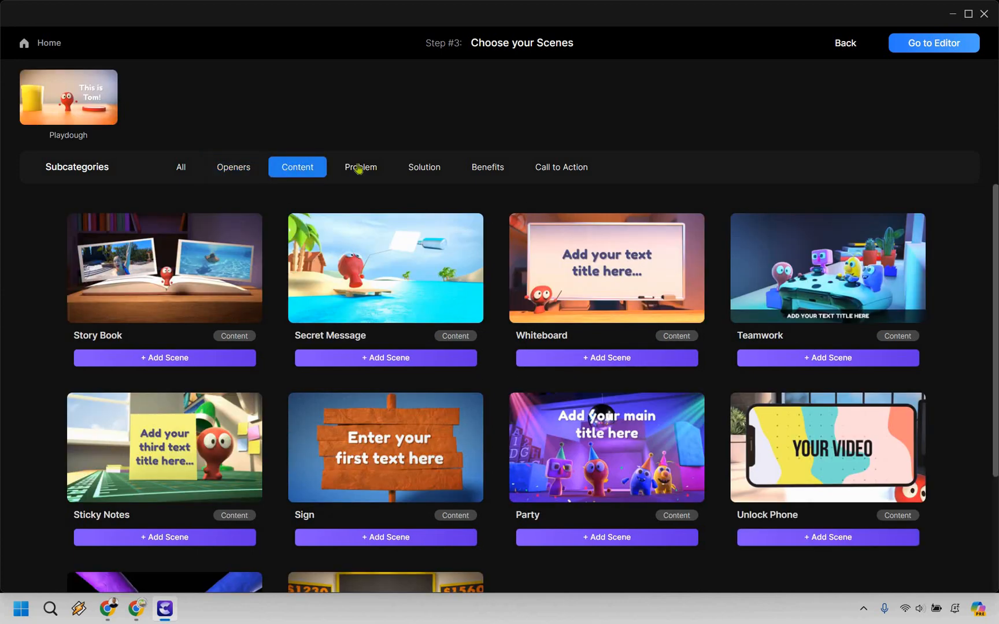
pyautogui.click(360, 167)
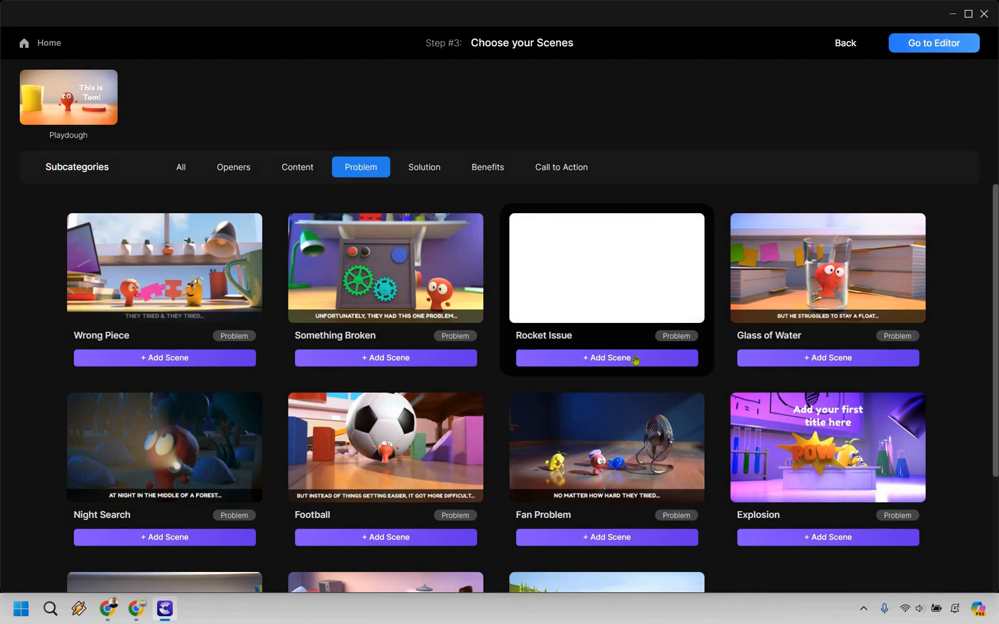
pyautogui.click(607, 358)
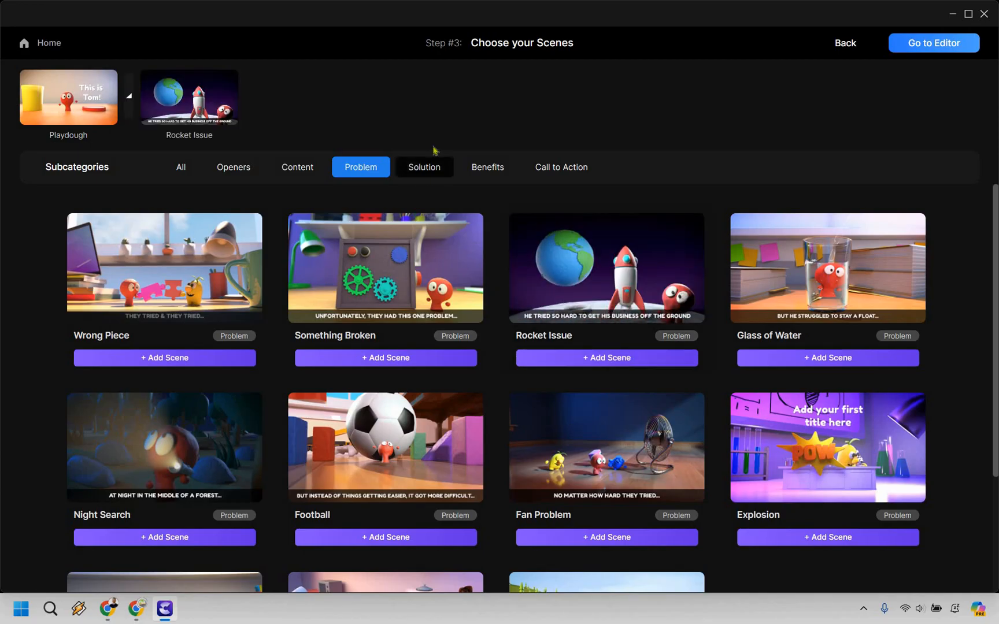
# - Add the Take Off solution scene and Whiteboard benefits scene
pyautogui.click(425, 167)
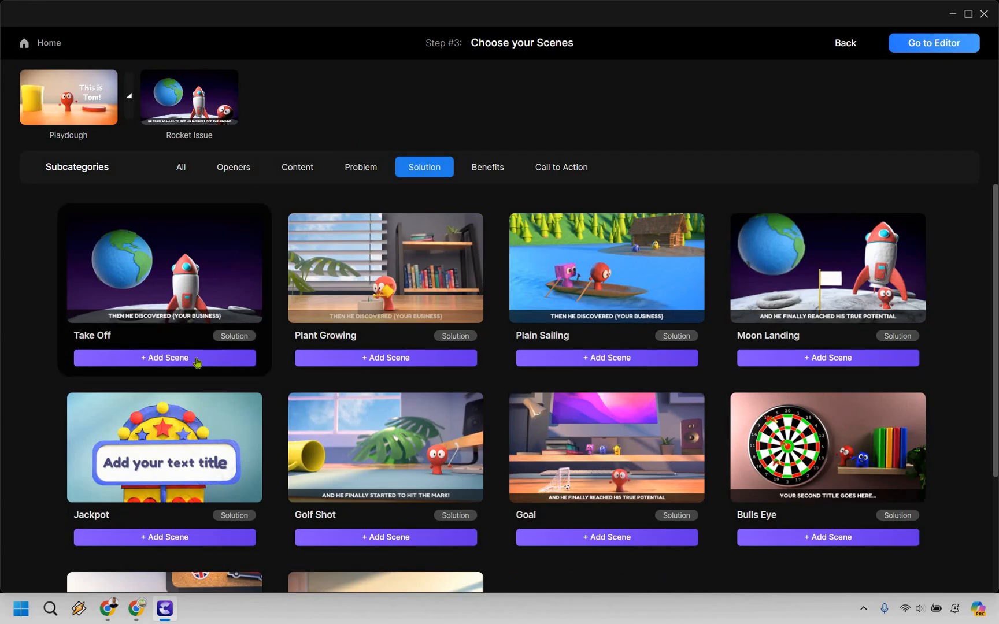
pyautogui.click(165, 358)
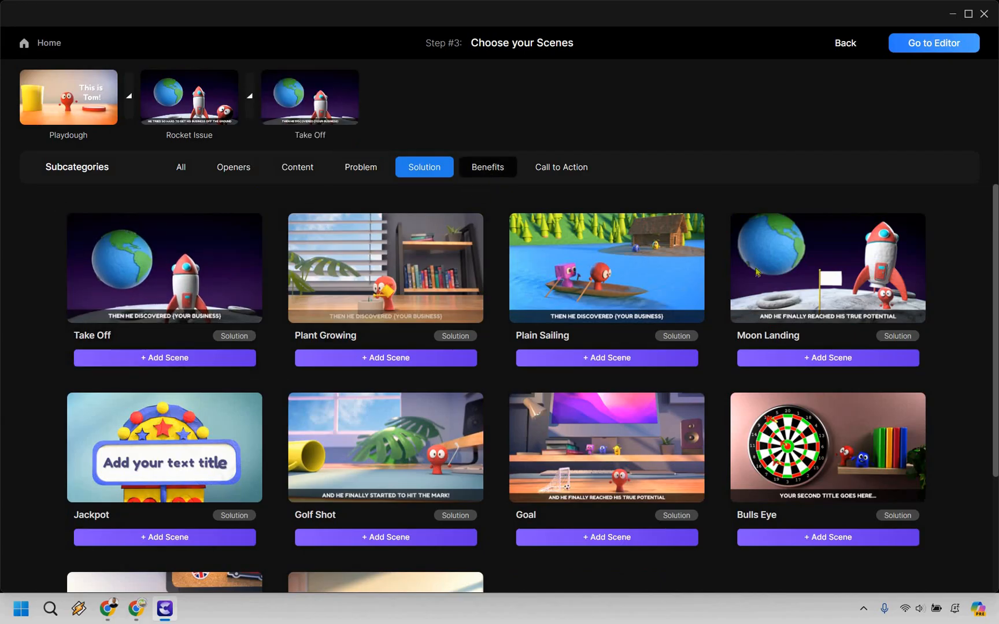
pyautogui.click(487, 167)
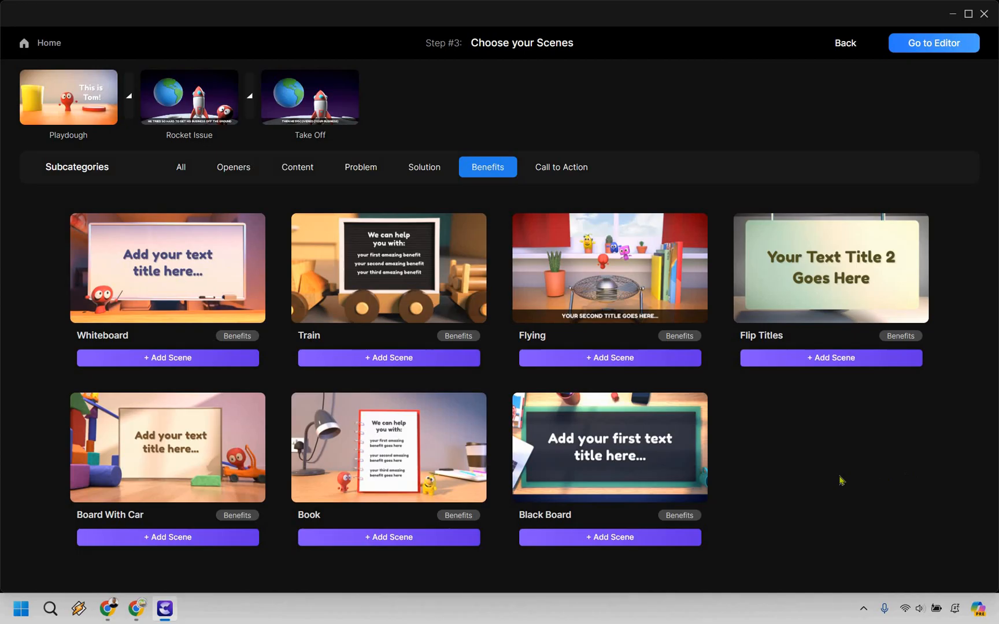
pyautogui.moveTo(201, 357)
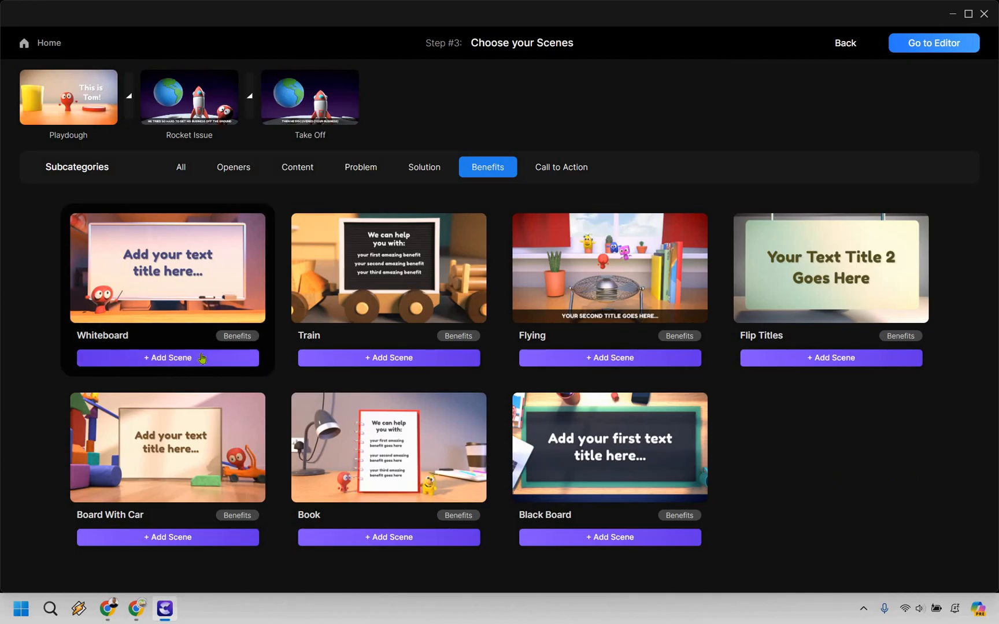
pyautogui.click(168, 358)
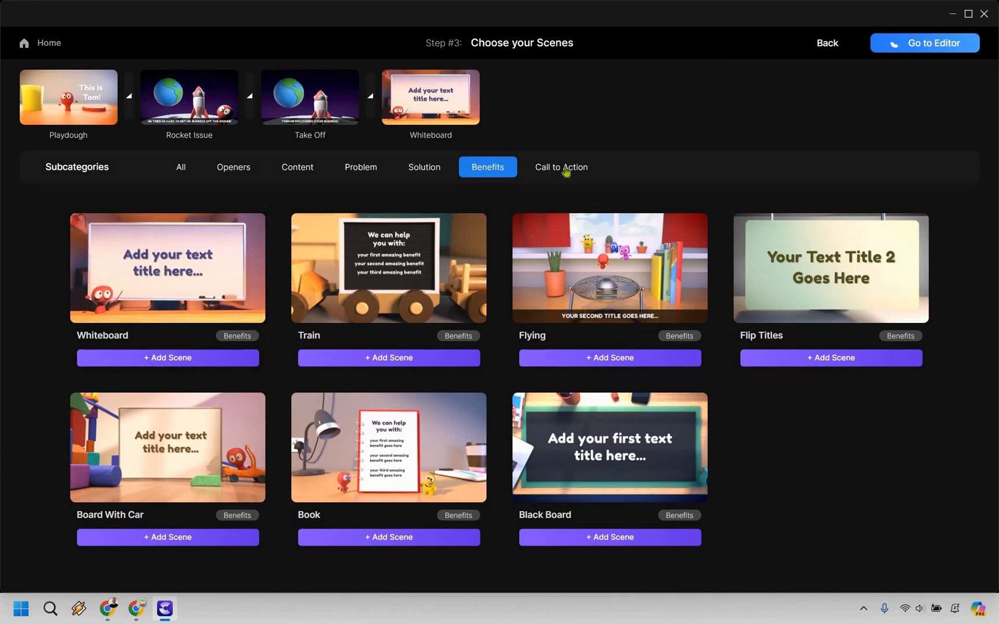
# - Add the Flip Boards call-to-action scene and skip choosing background music
pyautogui.click(561, 167)
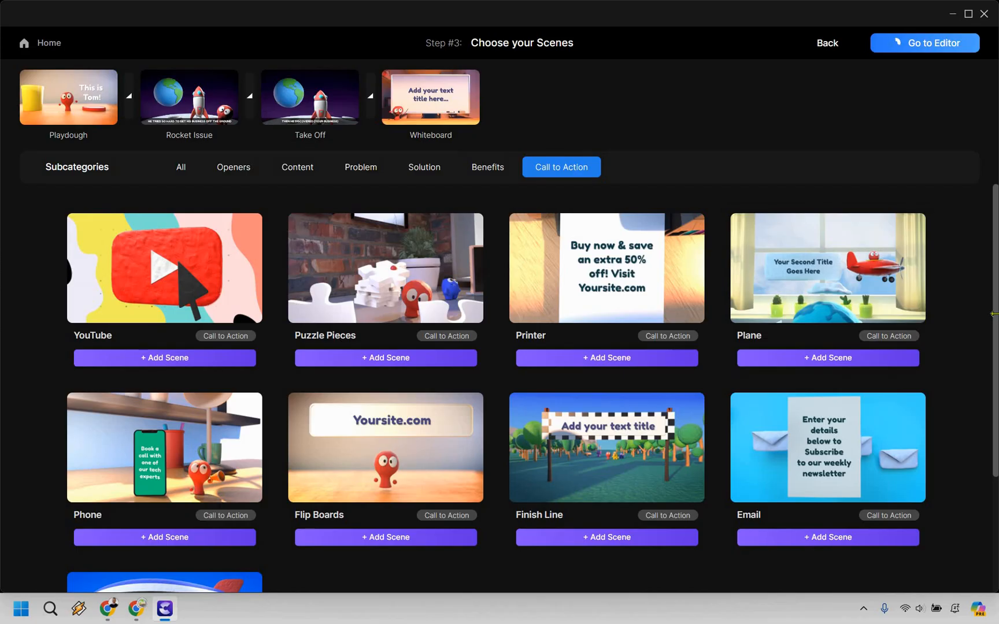
pyautogui.scroll(-3)
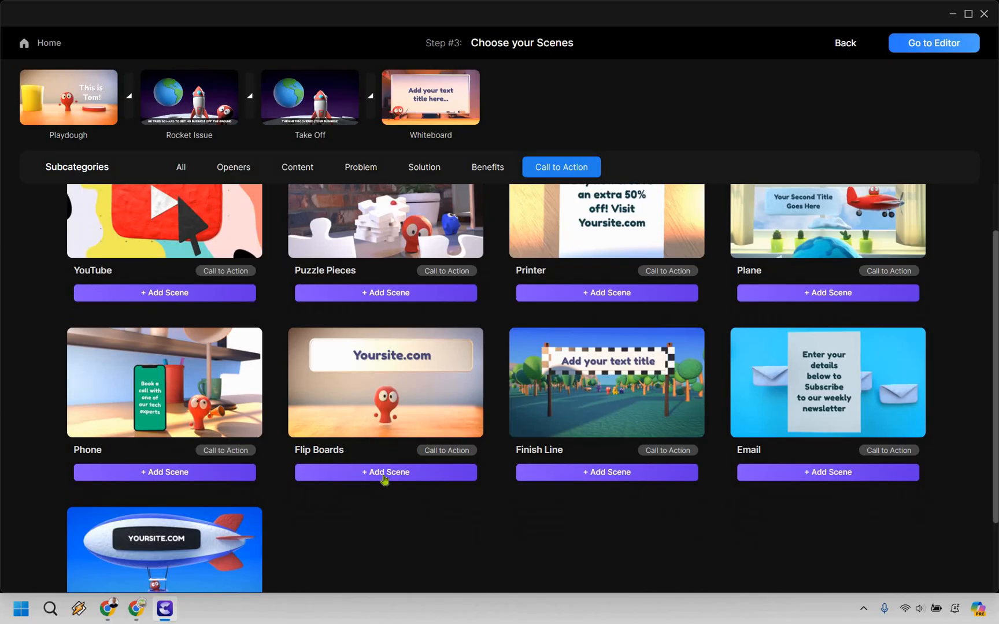
pyautogui.click(385, 472)
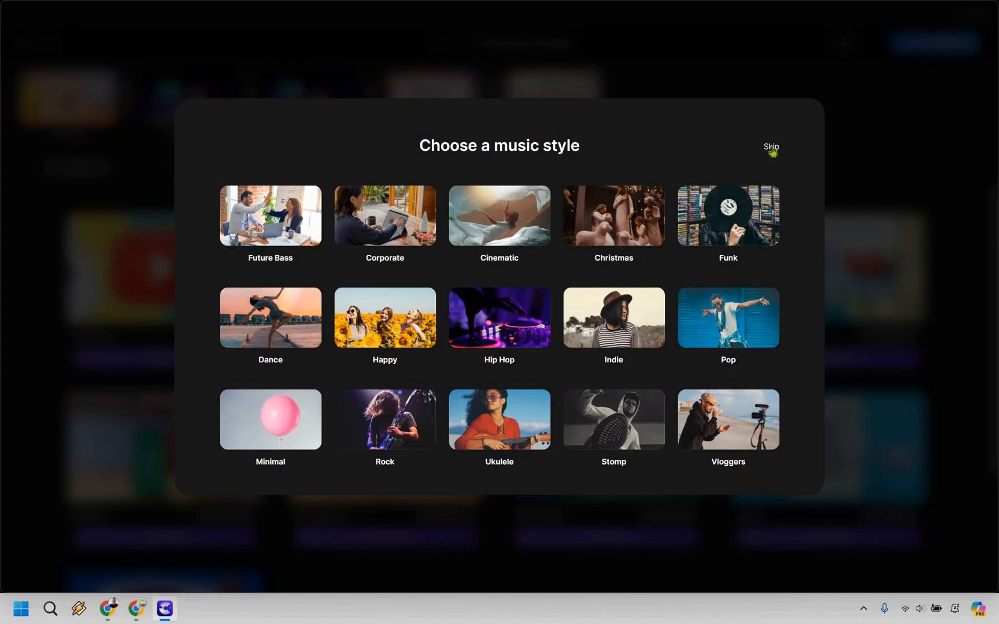
pyautogui.click(771, 146)
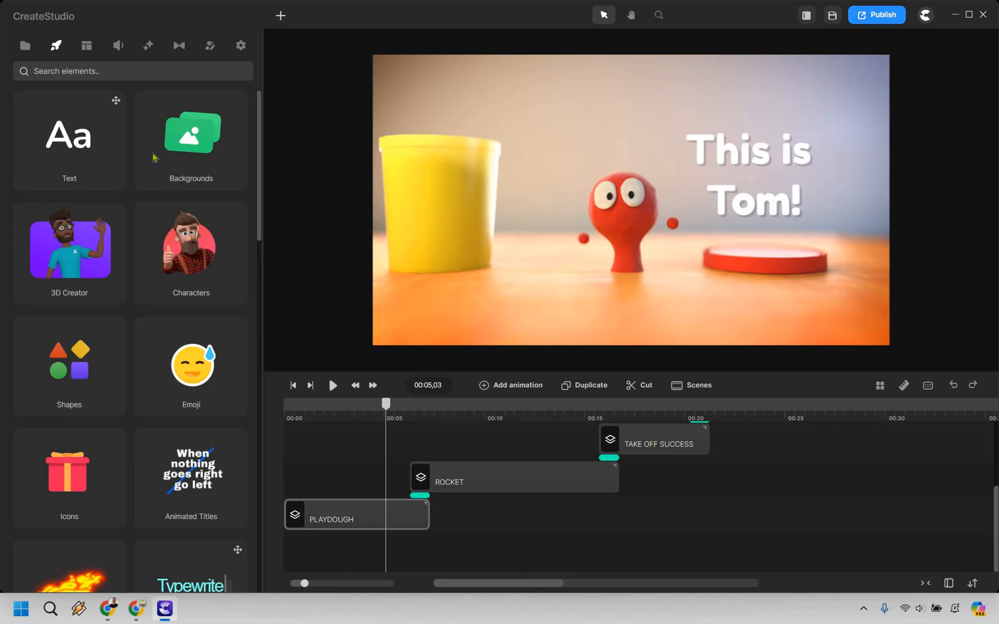
# - Retitle the Playdough scene from 'This is Tom!' to 'This is James'
pyautogui.click(356, 514)
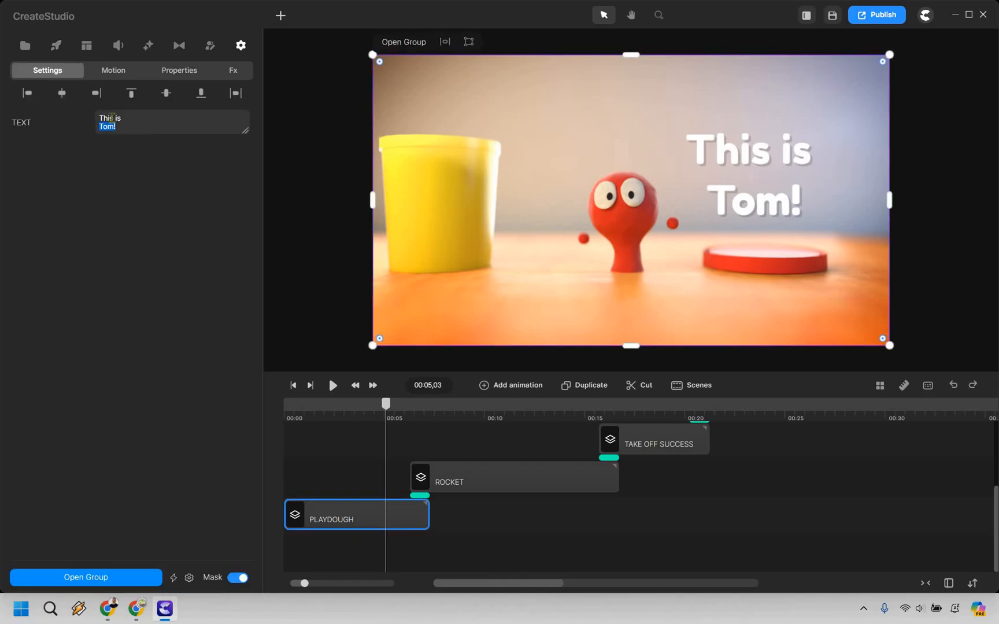
pyautogui.write('James')
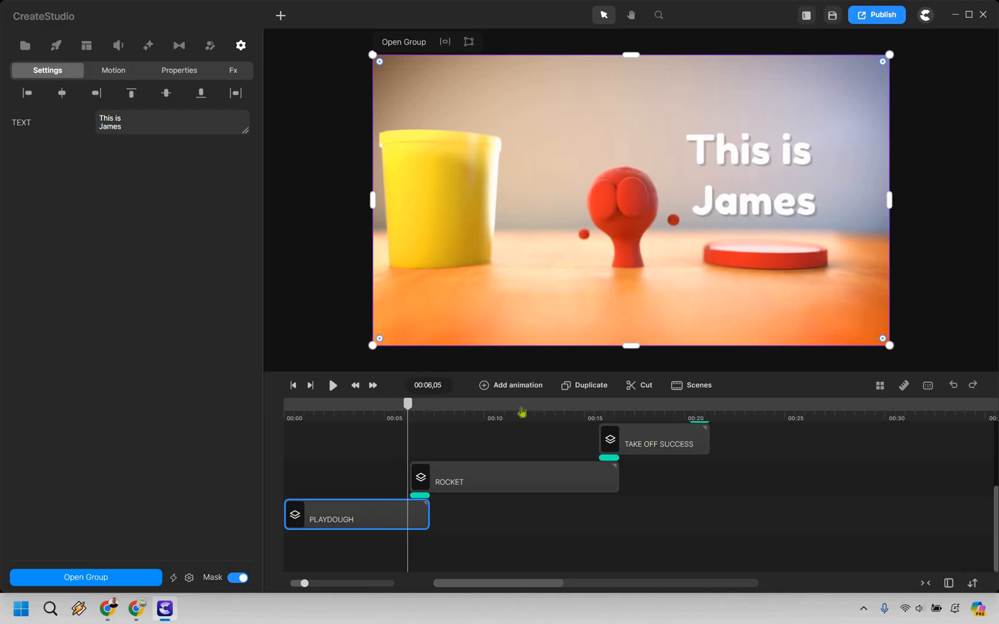
pyautogui.click(451, 413)
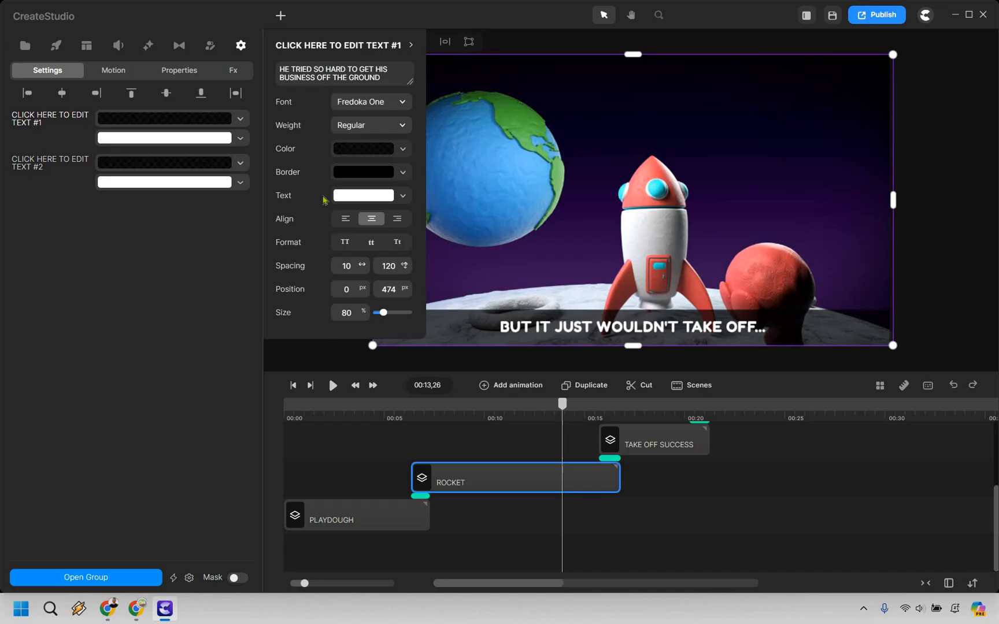
pyautogui.moveTo(313, 200)
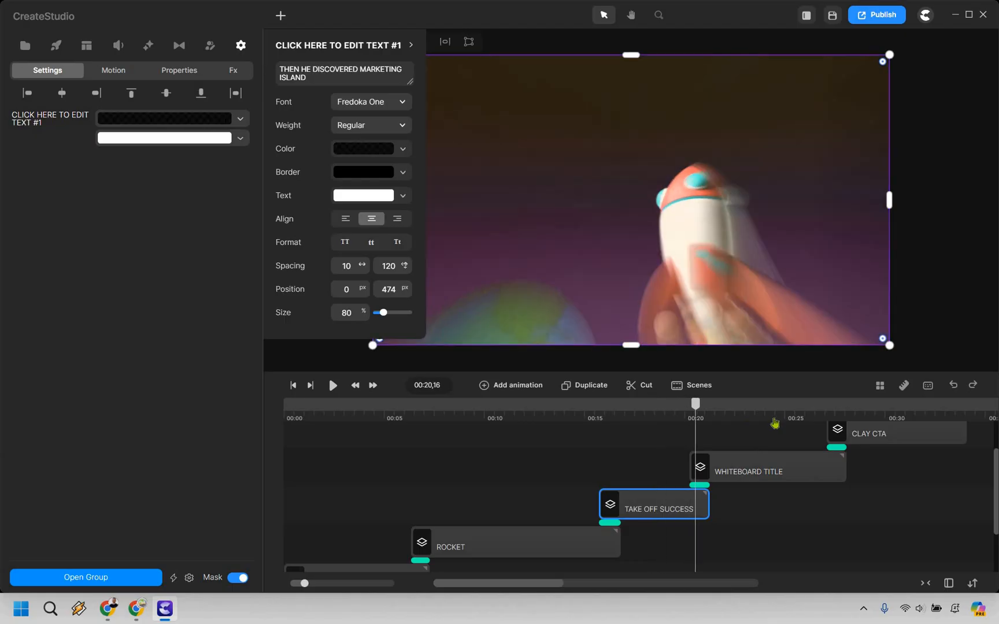
# - Edit the whiteboard title scene's text, entering 'Drivin' and 'everyday'
pyautogui.click(766, 472)
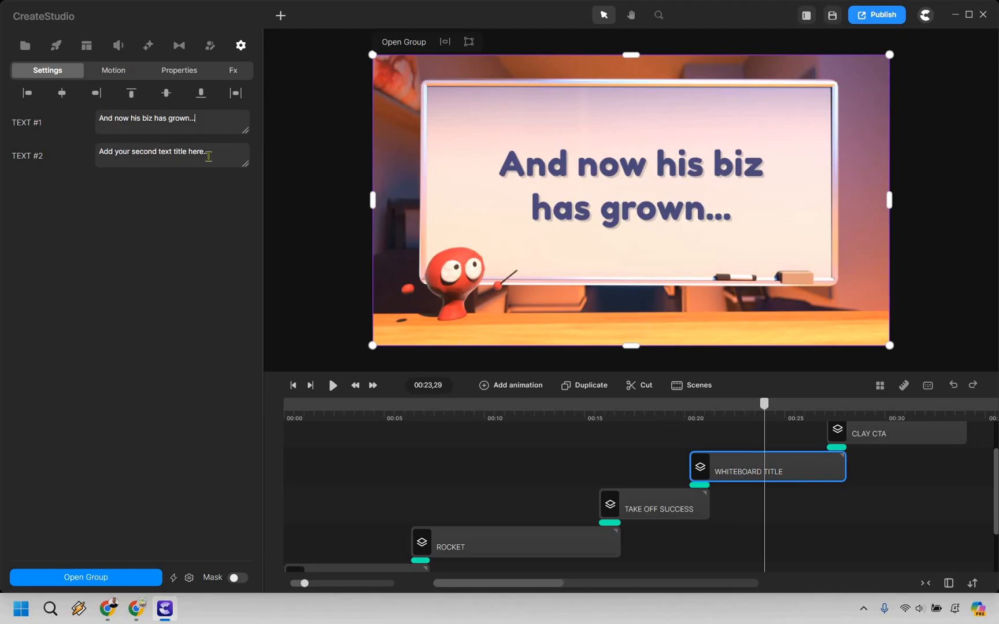
pyautogui.write('Driving leads and salesd')
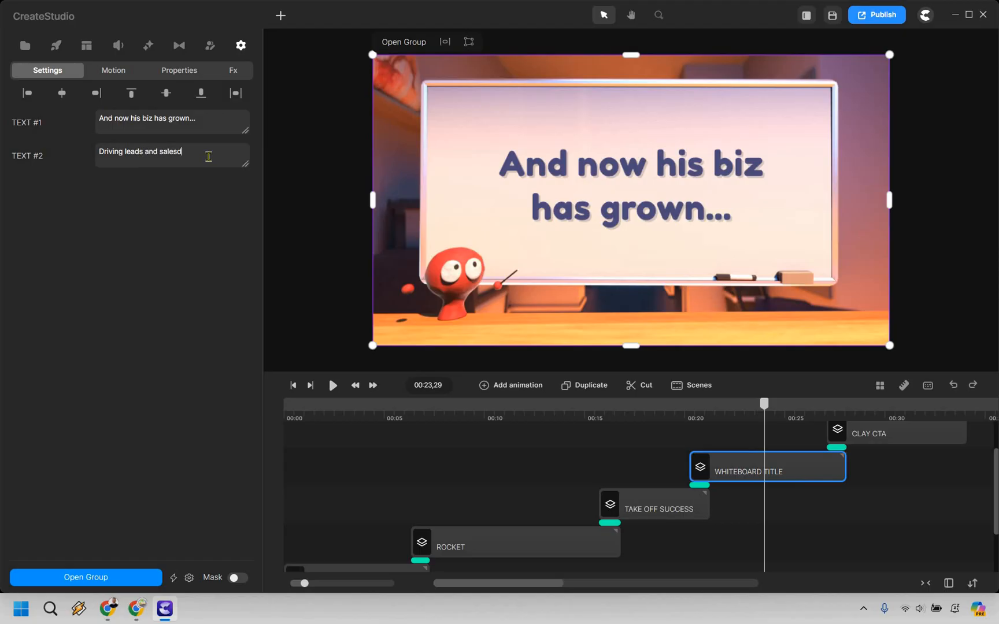
pyautogui.write('everyday')
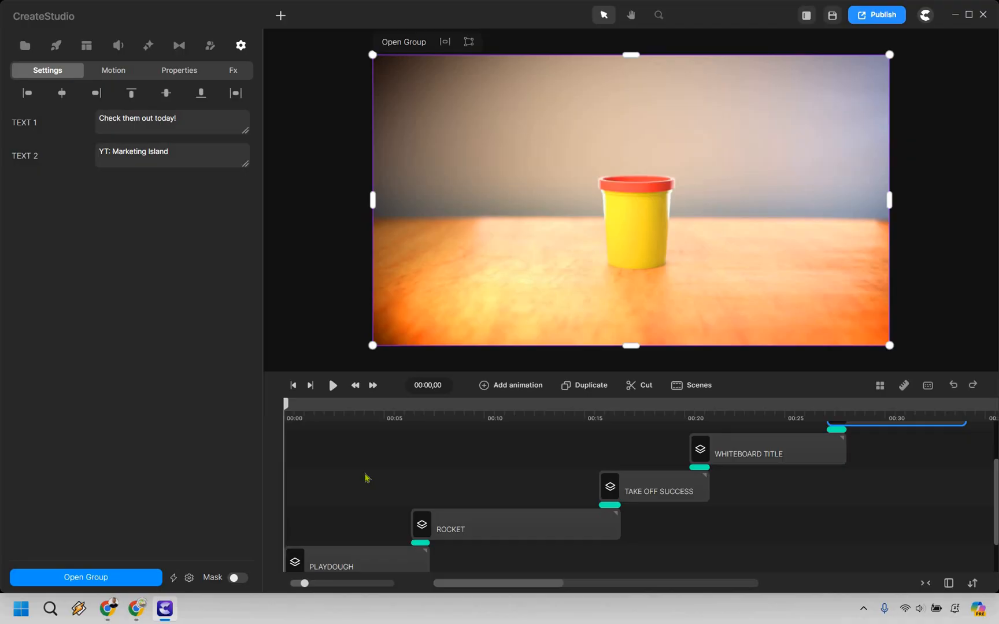
pyautogui.moveTo(353, 451)
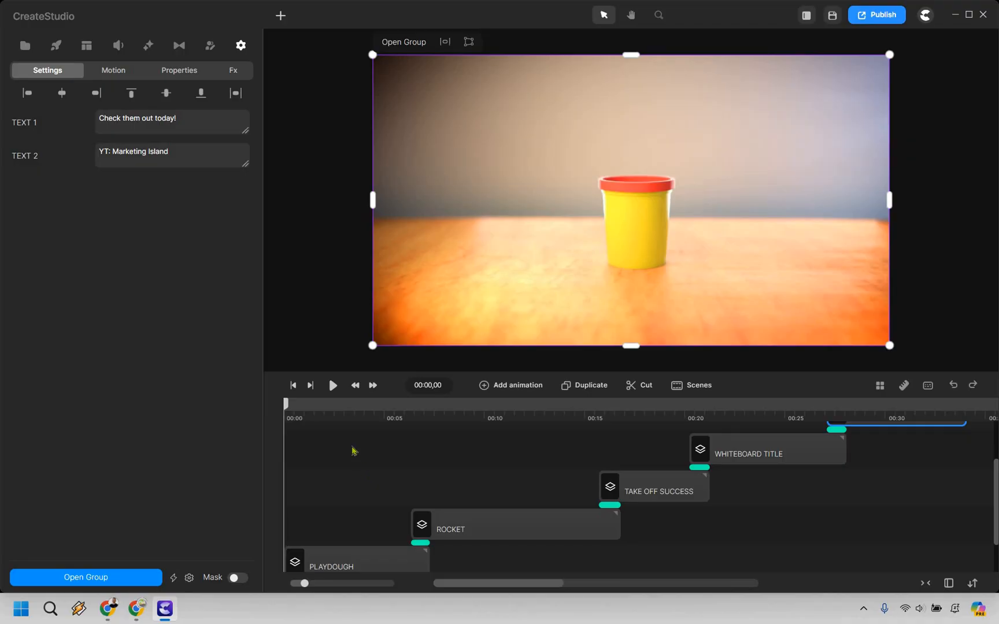
pyautogui.click(333, 386)
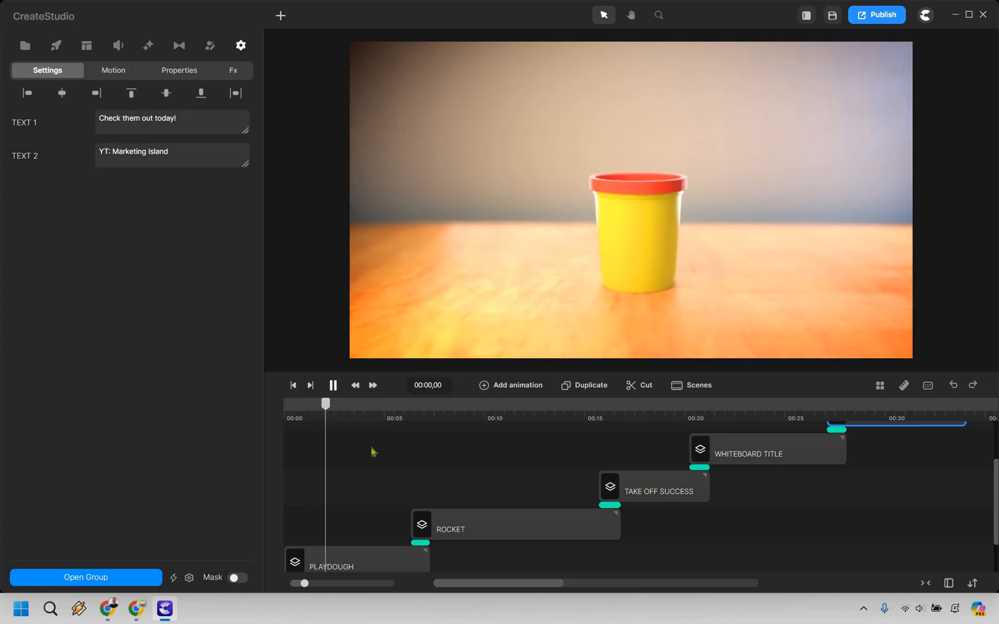
pyautogui.click(333, 385)
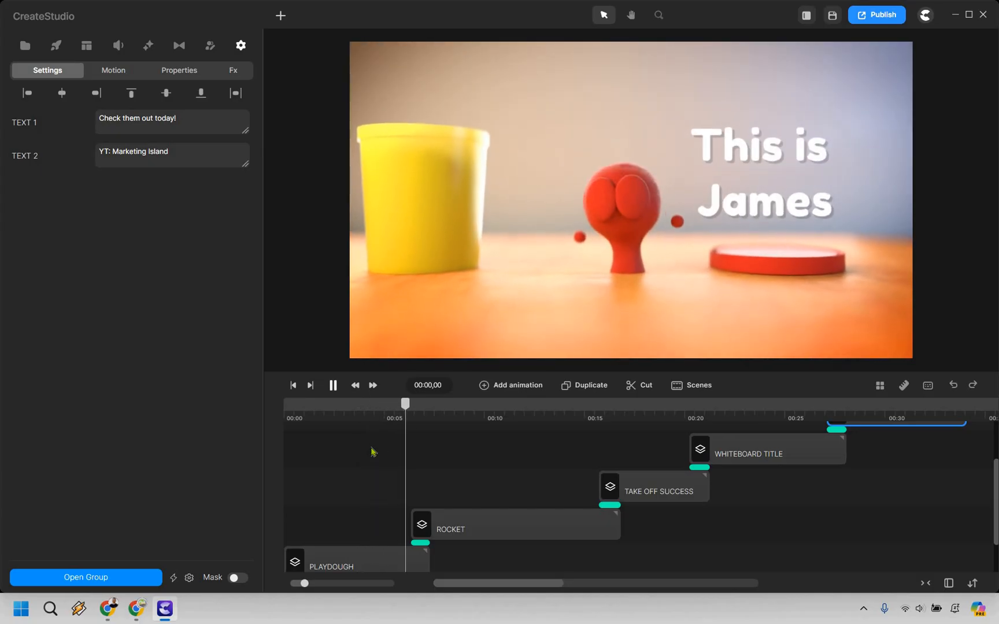
pyautogui.click(445, 404)
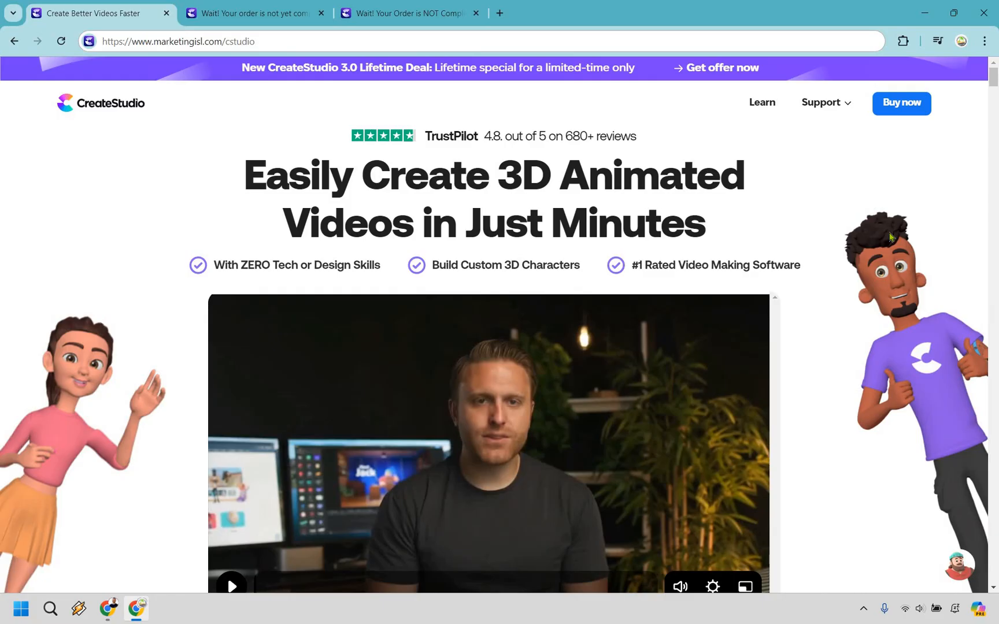
# - Switch to the browser's 'Create Better Videos Faster' CreateStudio page
pyautogui.click(259, 13)
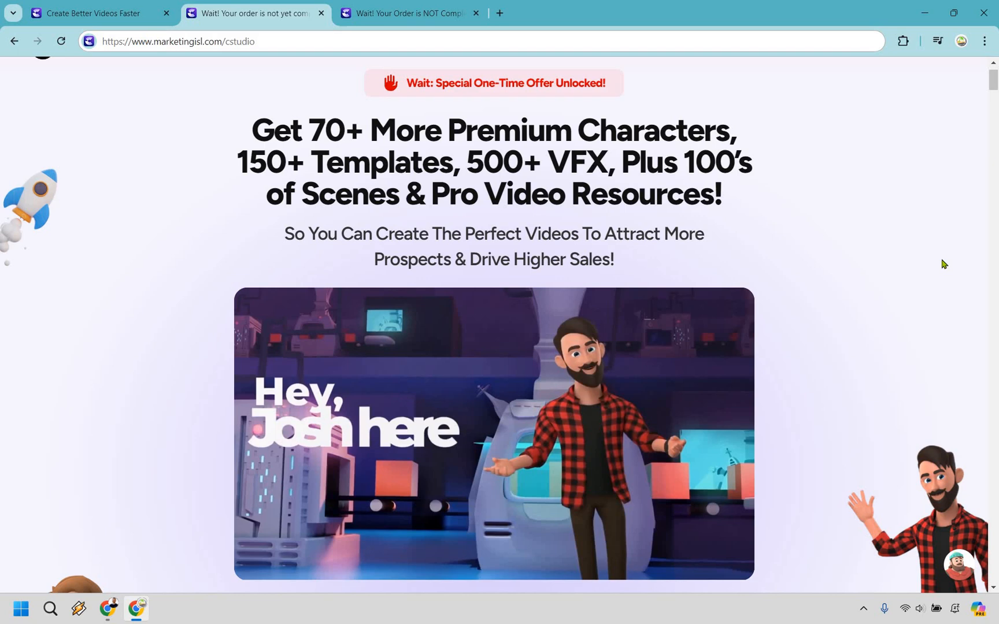
# - Switch to the 'Wait! Your order is not yet complete' browser tab to view the upsell offer
pyautogui.click(415, 13)
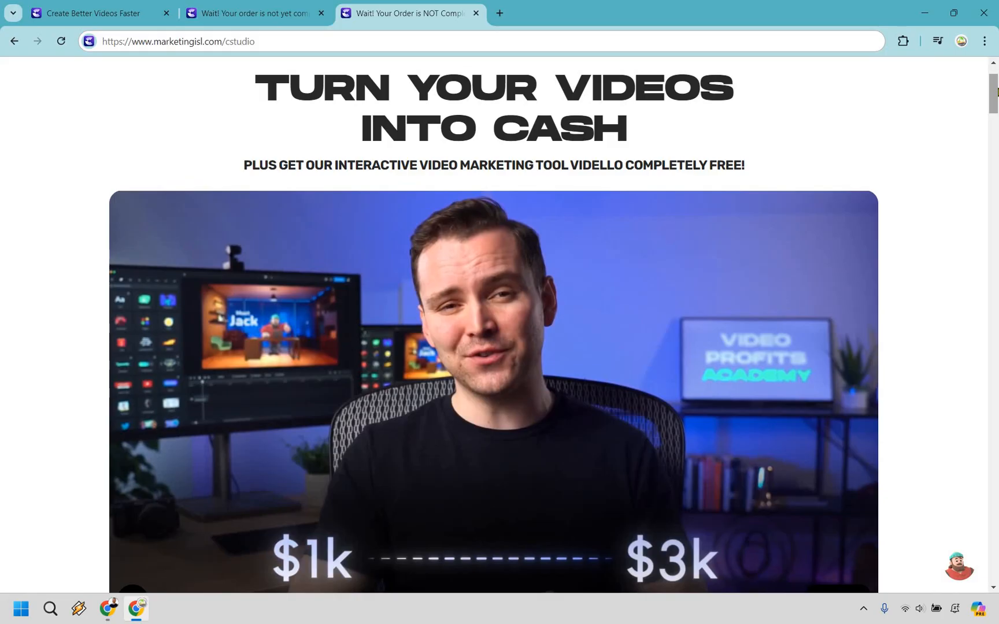
# - Switch back to the 'Create Better Videos Faster' tab showing CreateStudio's main sales page
pyautogui.click(93, 13)
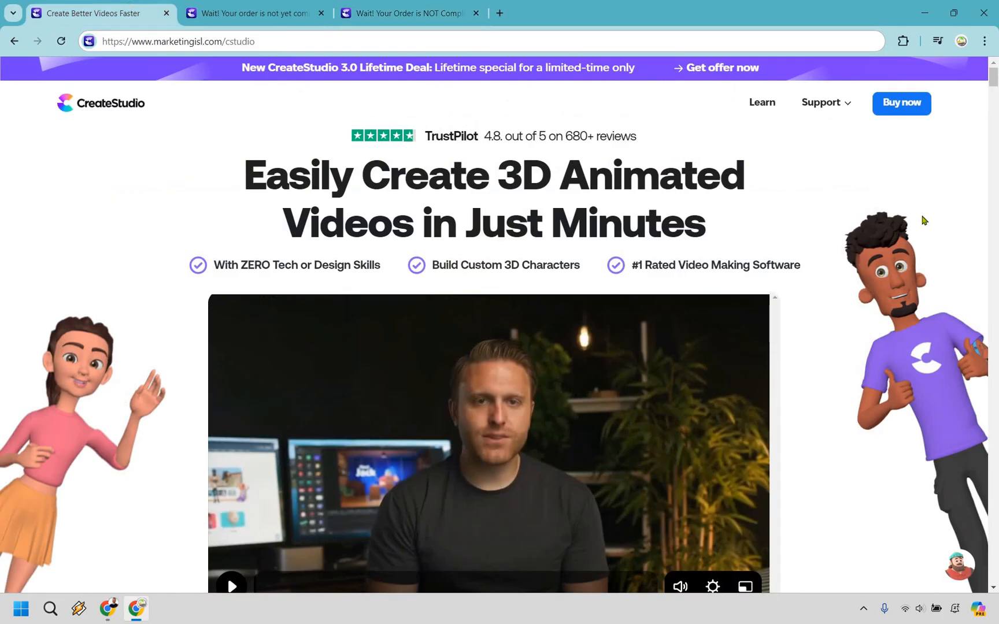